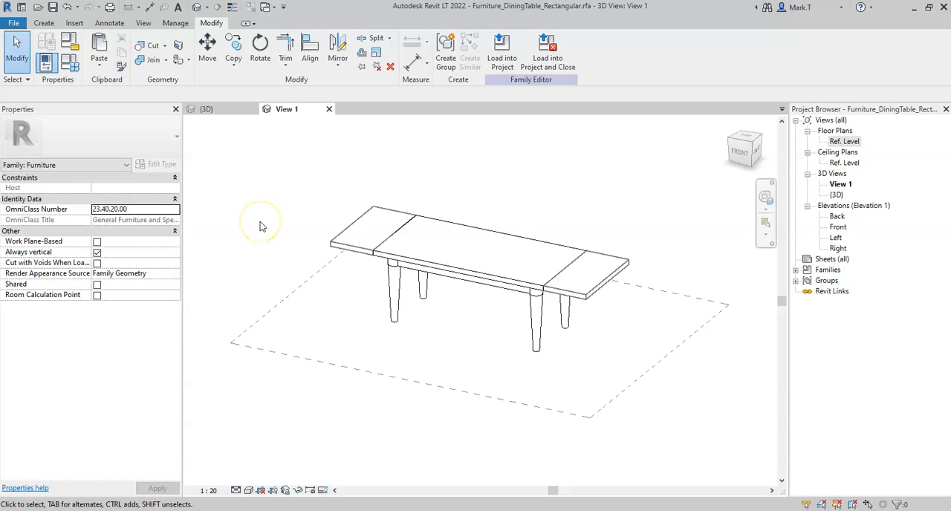
mouse_move(260, 220)
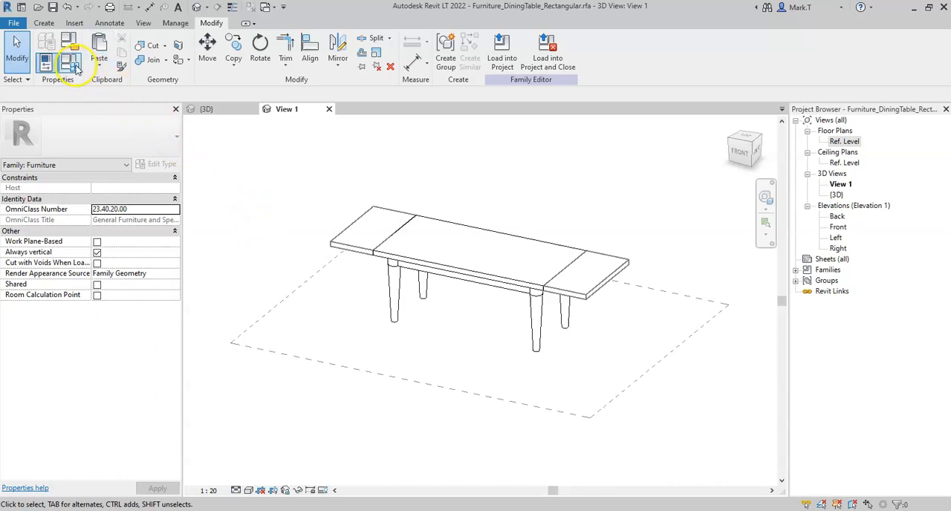
mouse_move(69, 62)
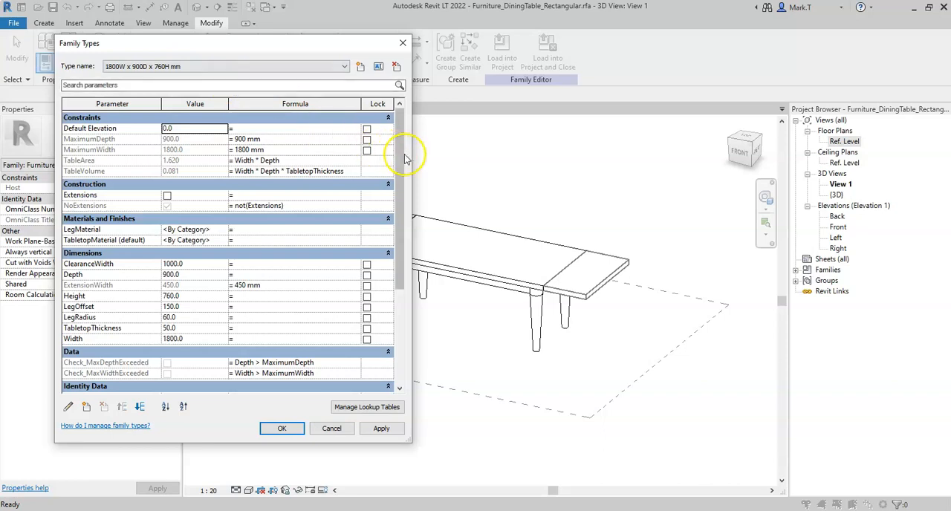
Scroll the Family Types parameter list down to the Data group with the existing size checks
scroll(down, 3)
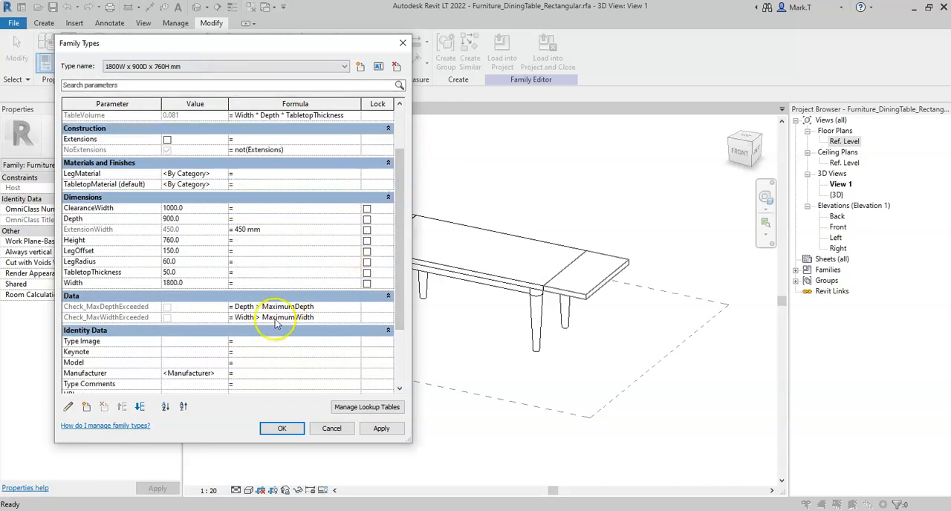
mouse_move(68, 407)
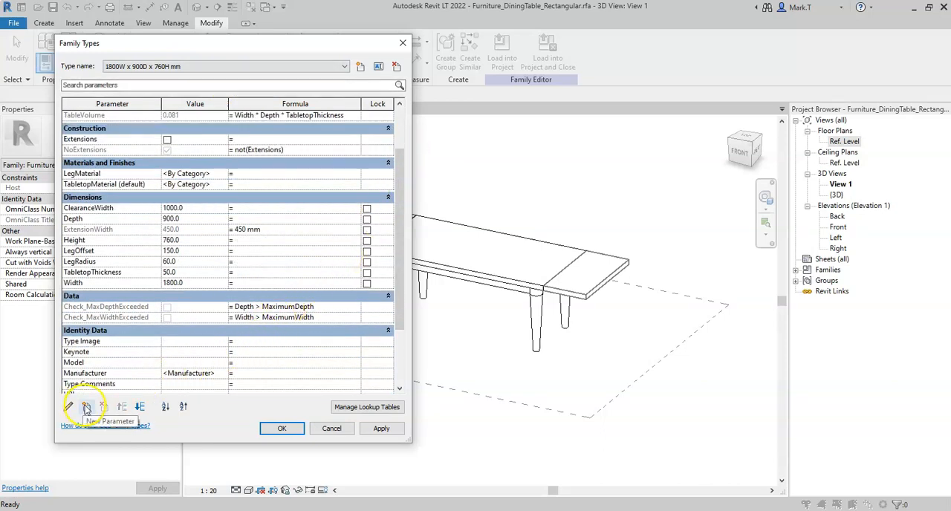
Create a new Yes/No type parameter named Check_AnySizeExceeded grouped under Data
click(69, 407)
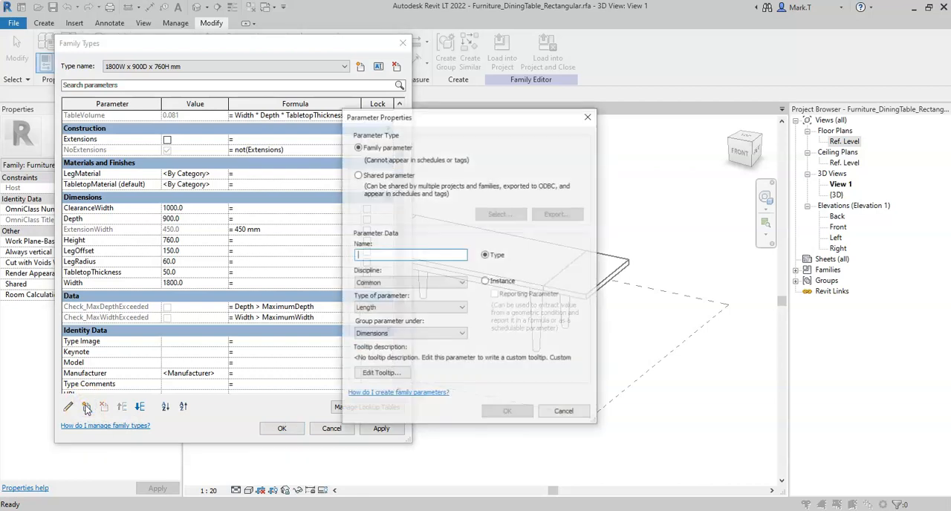
text(Check_An)
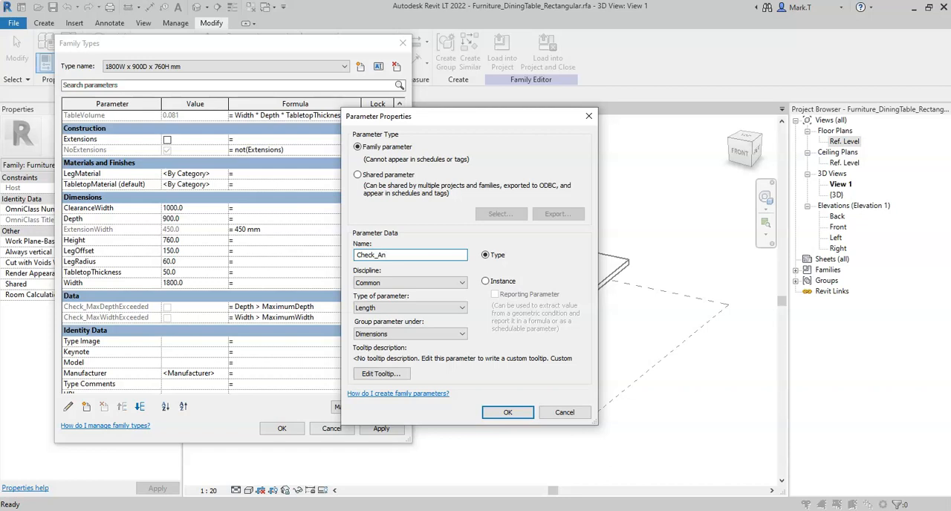
text(ySize)
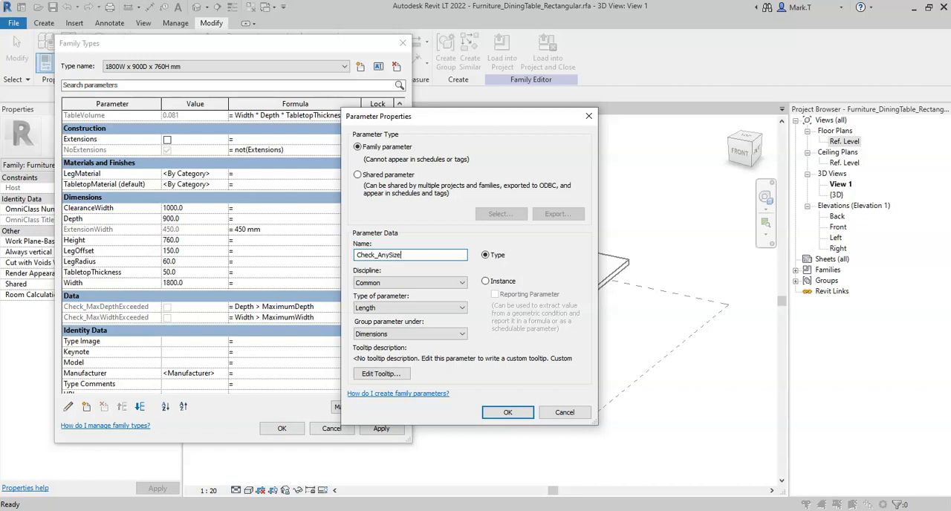
text(Exceeded)
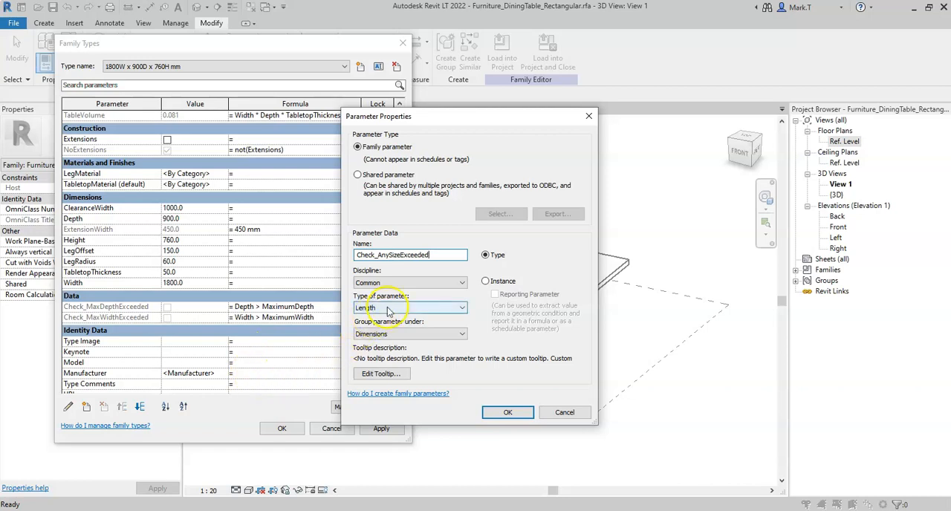
click(409, 307)
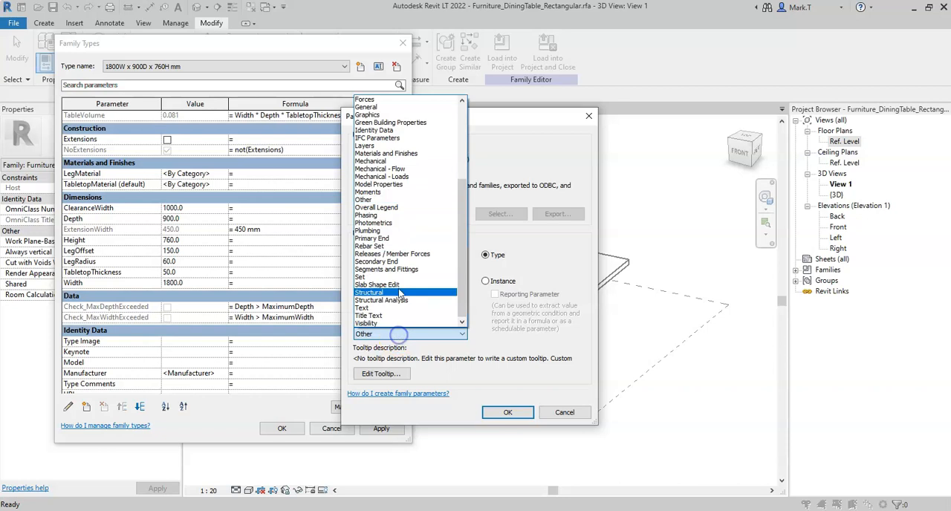
click(405, 335)
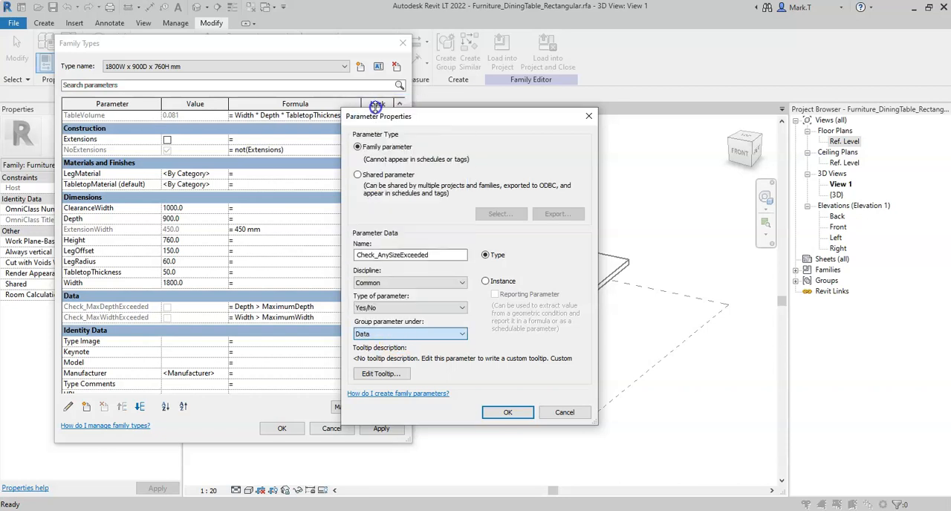
mouse_move(454, 364)
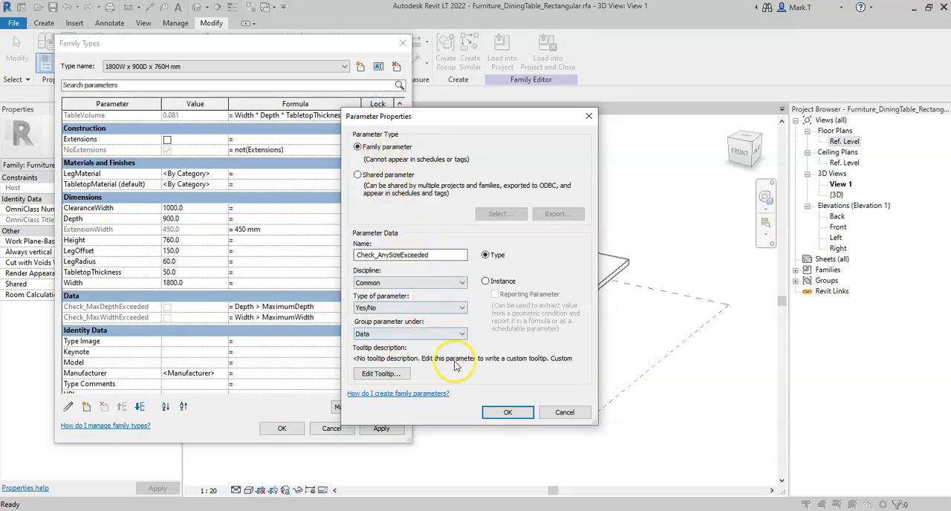
click(508, 413)
text(or(Check)
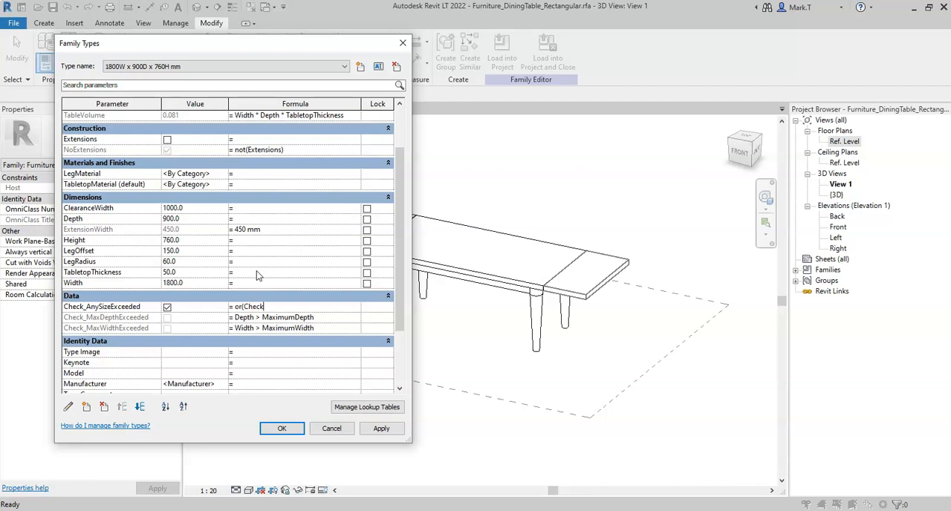
Enter the formula or(Check_MaxDepthExceeded, Check_MaxWidthExceeded) for Check_AnySizeExceeded
text(_MaxDepthExceeded, Check_MaxWidthExc)
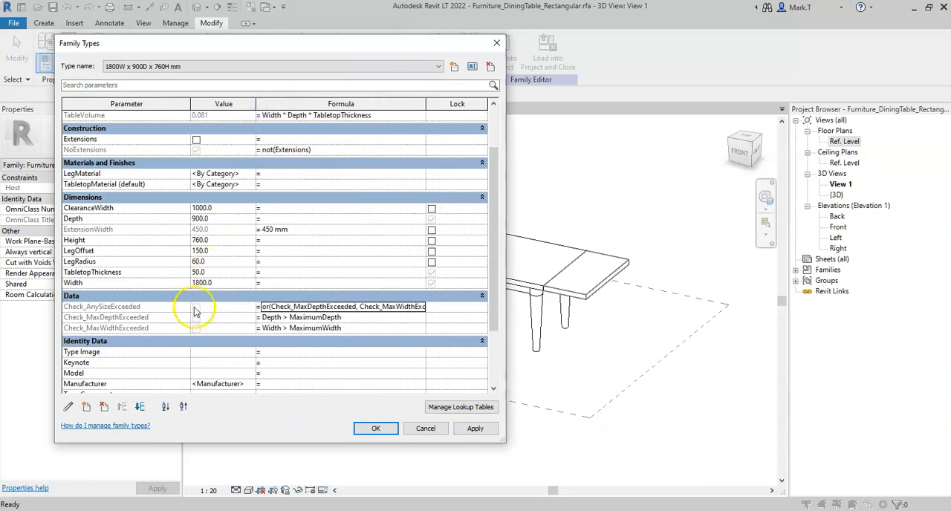
mouse_move(90, 318)
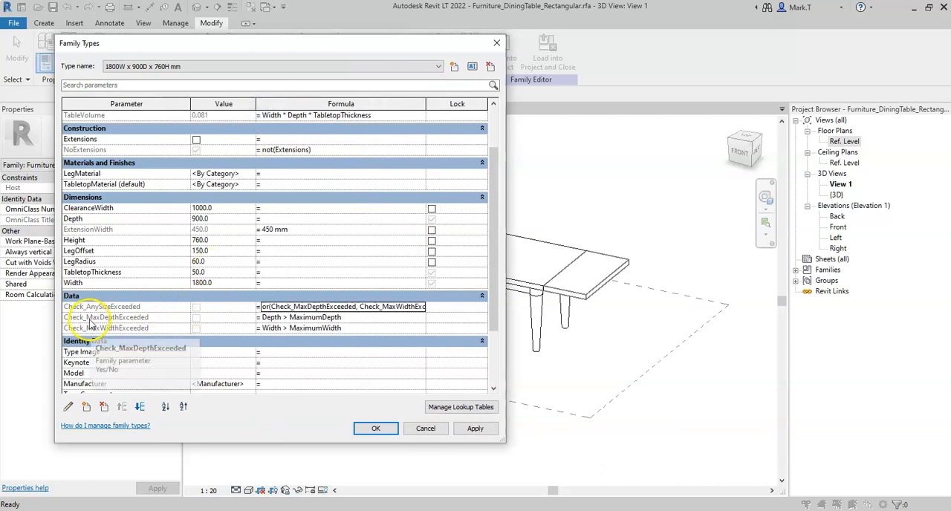
mouse_move(125, 334)
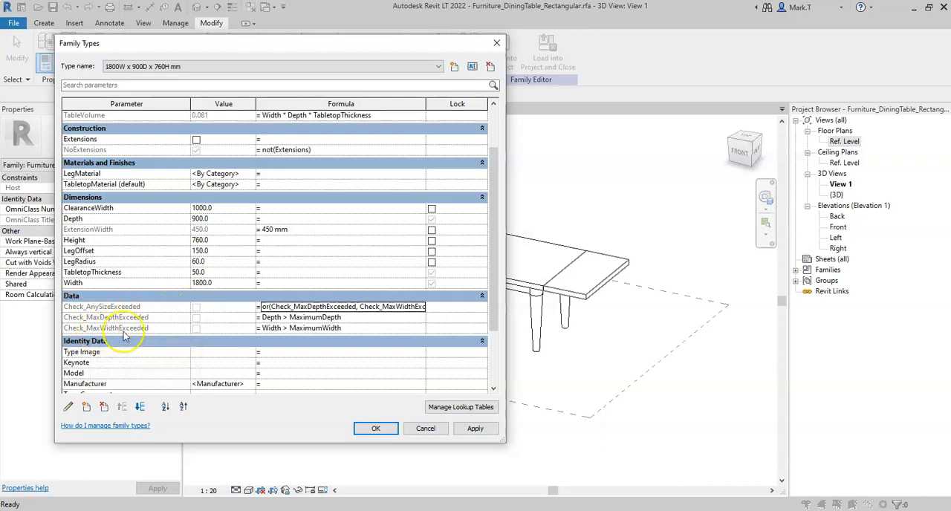
mouse_move(125, 333)
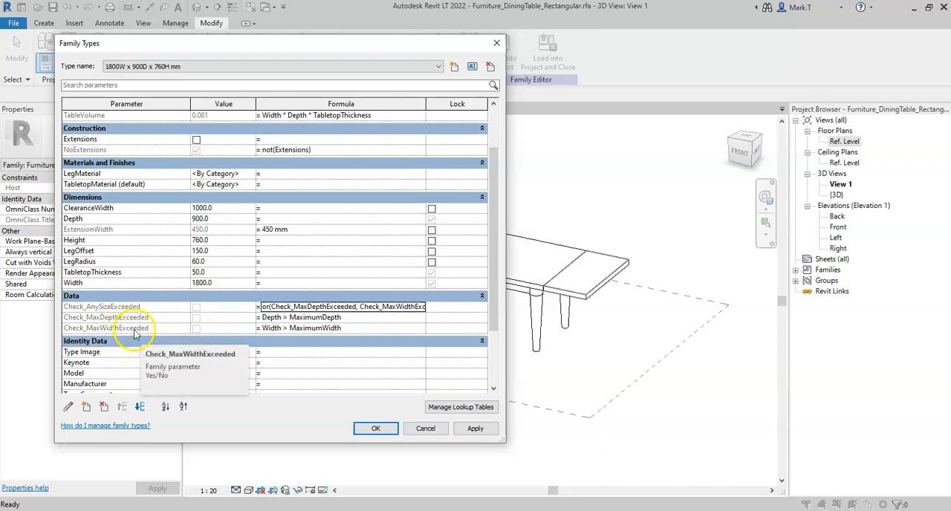
Try Width 1900, then set Depth 1000 and Width 1800, watching the size checks update
click(202, 283)
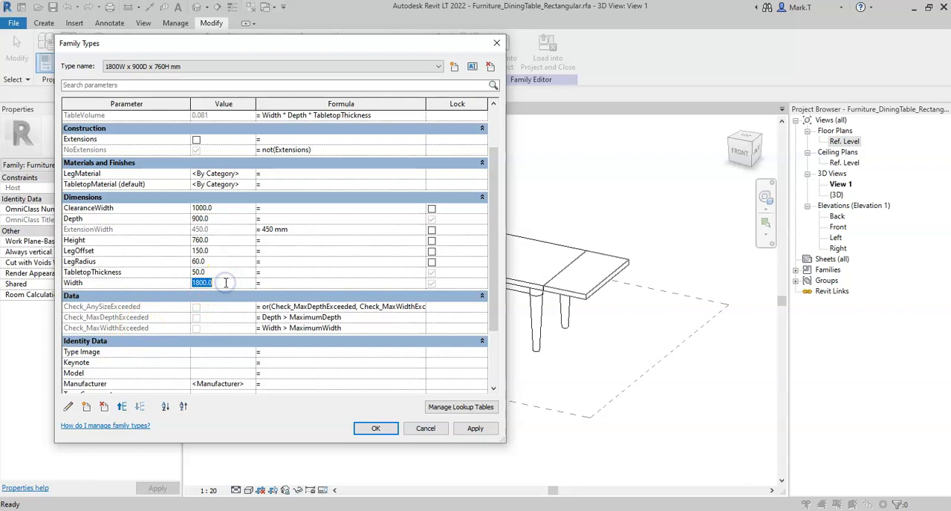
text(1900.0)
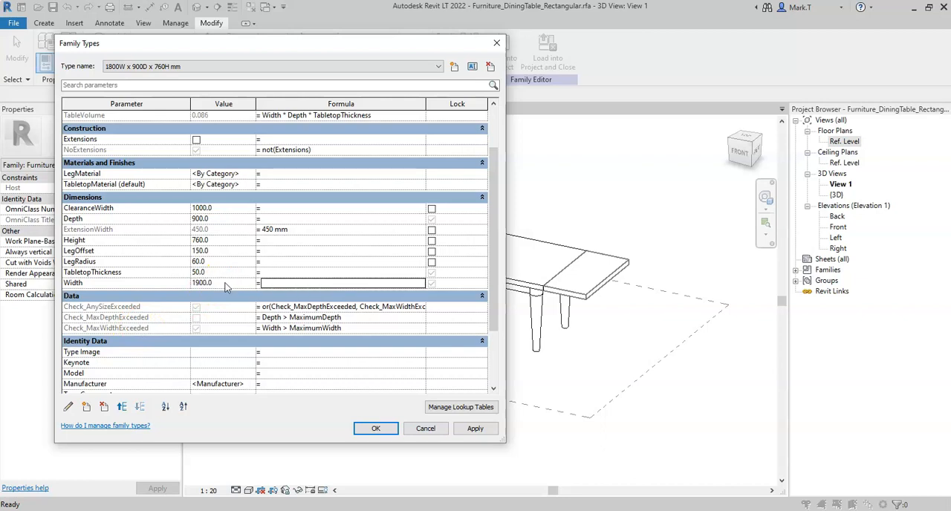
mouse_move(155, 328)
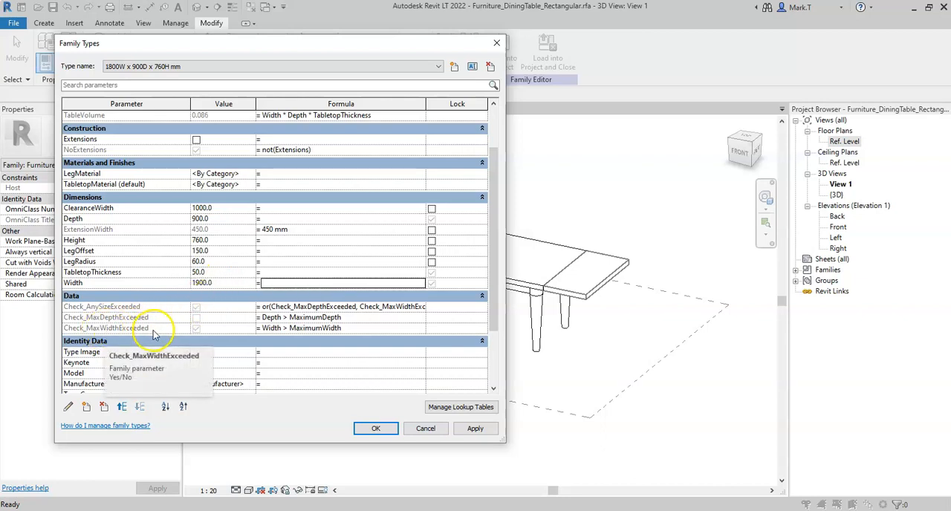
mouse_move(101, 306)
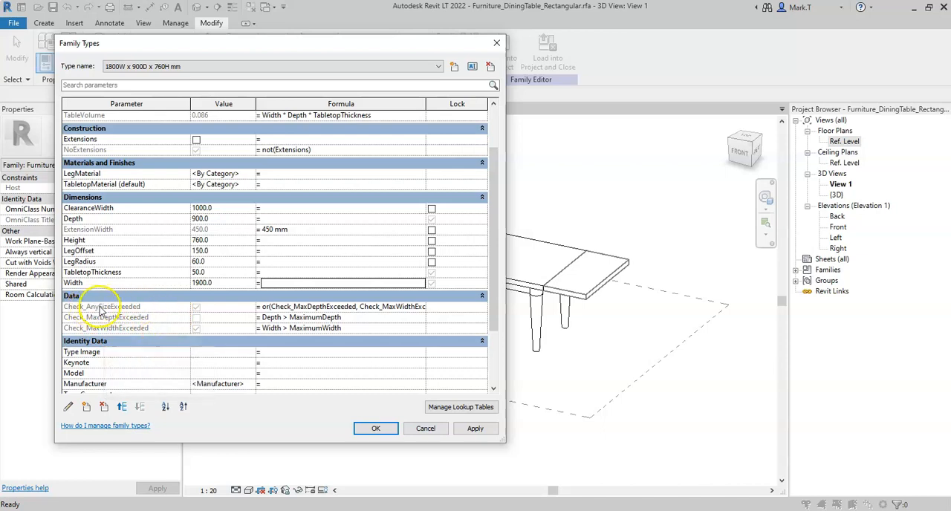
mouse_move(132, 306)
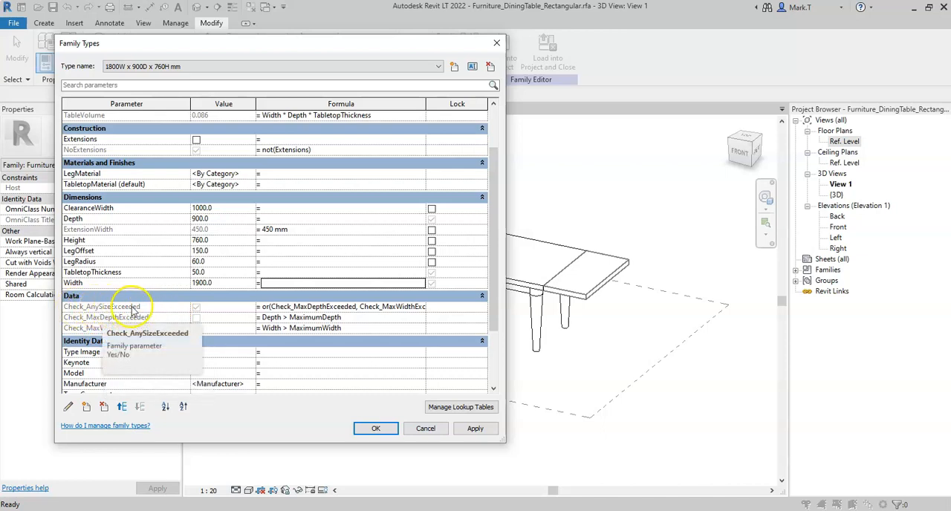
click(215, 219)
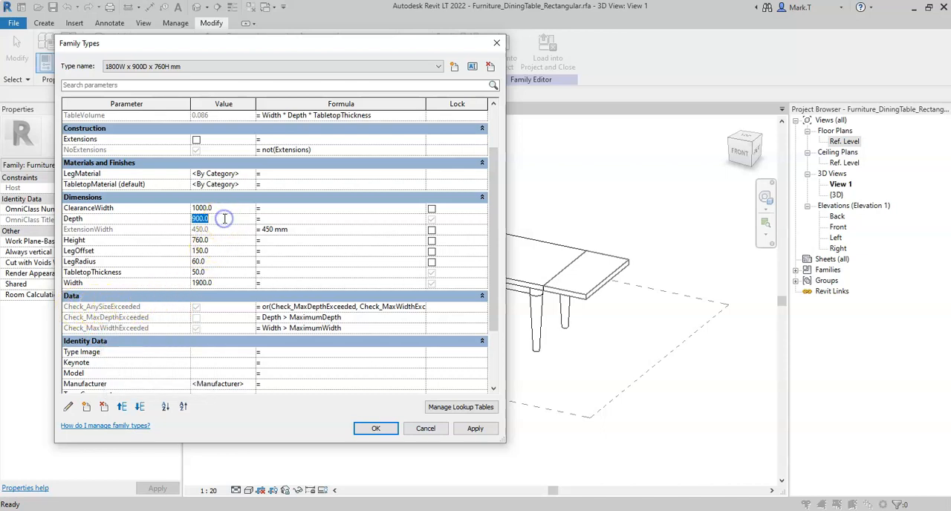
text(1000.0)
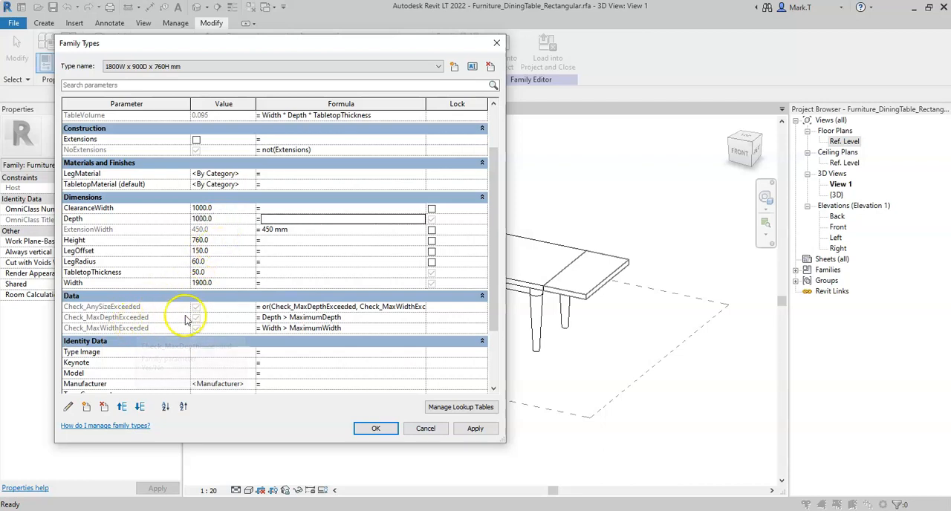
mouse_move(158, 333)
text(1)
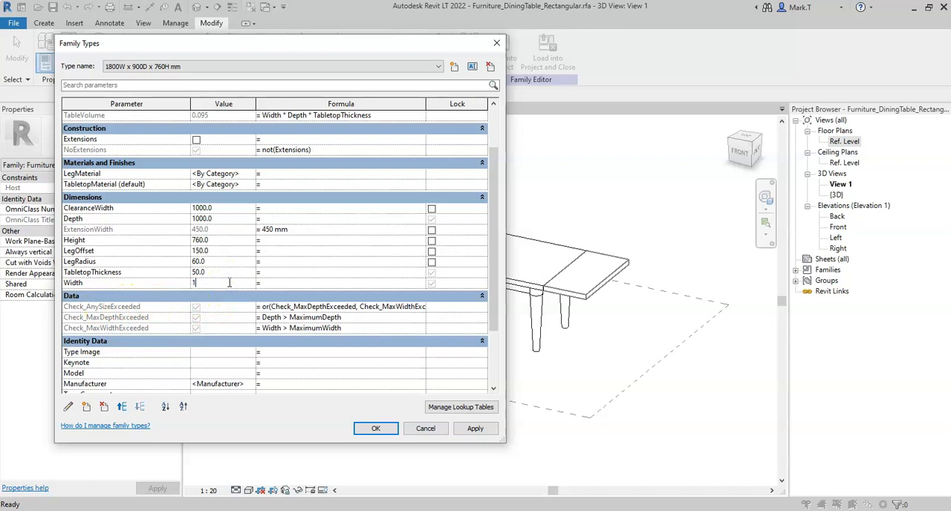
text(800.0)
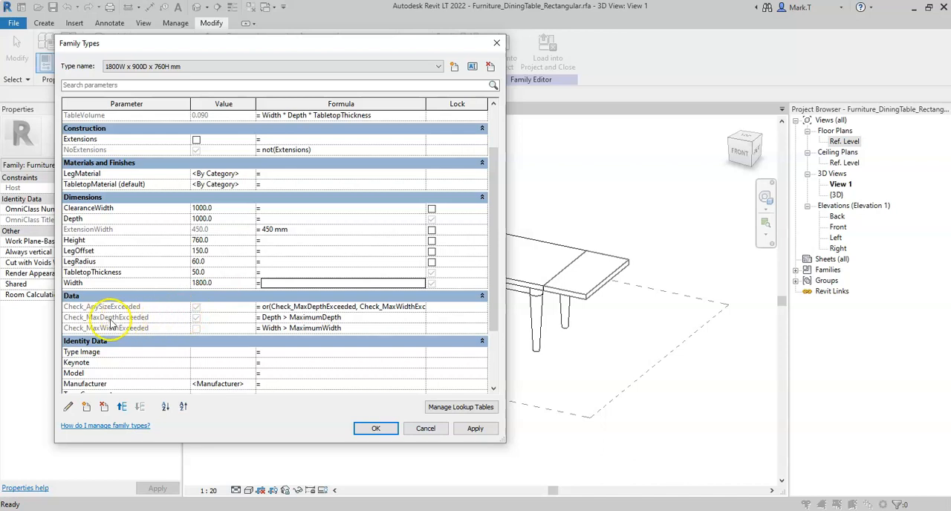
mouse_move(126, 318)
text(900)
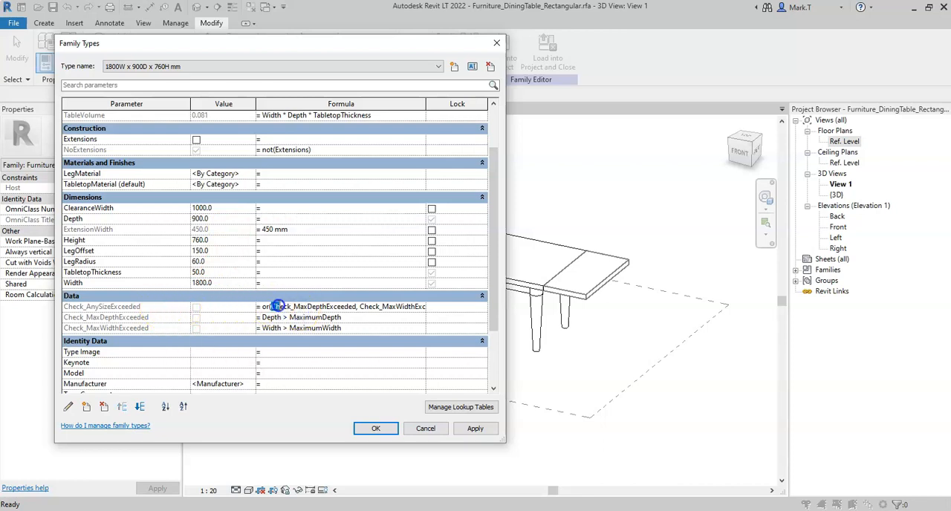
Edit the Check_AnySizeExceeded formula to or(Check_MaxDepthExceeded, Check_MaxWidthExceeded)
double_click(312, 306)
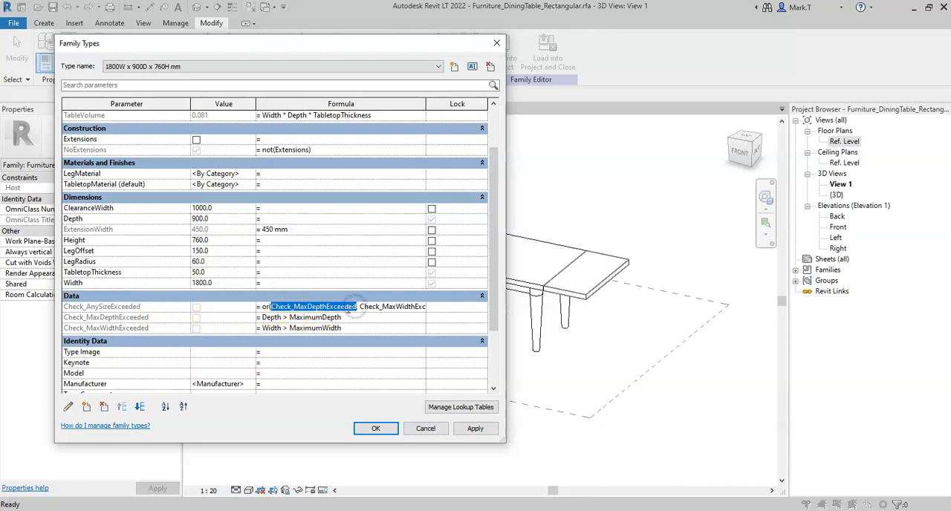
double_click(379, 306)
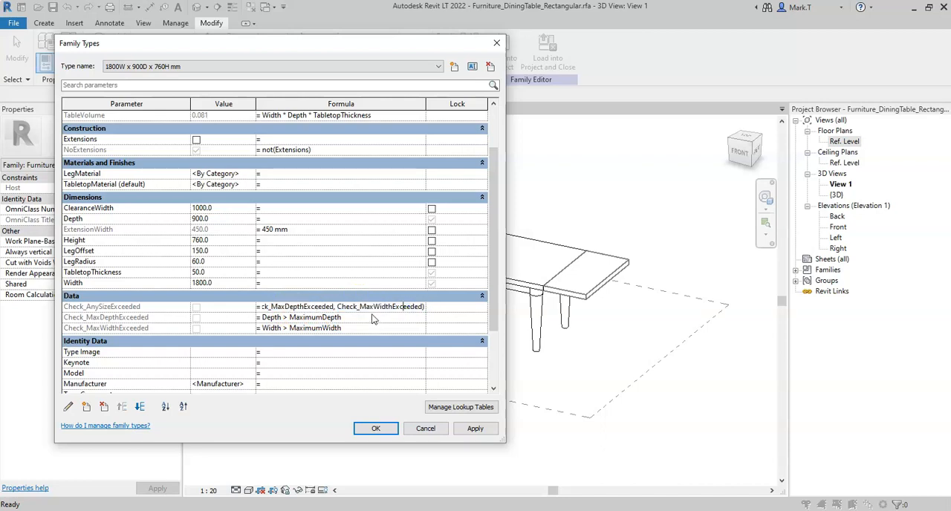
double_click(342, 306)
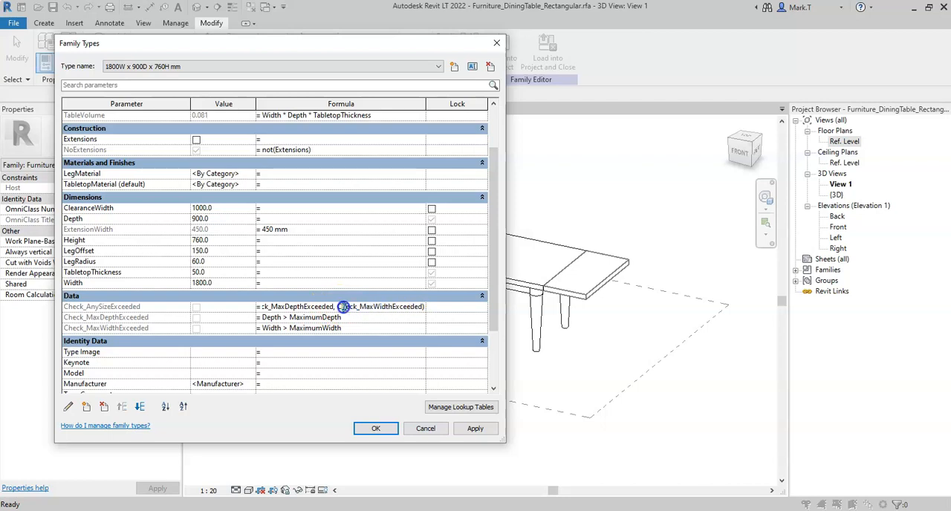
mouse_move(345, 330)
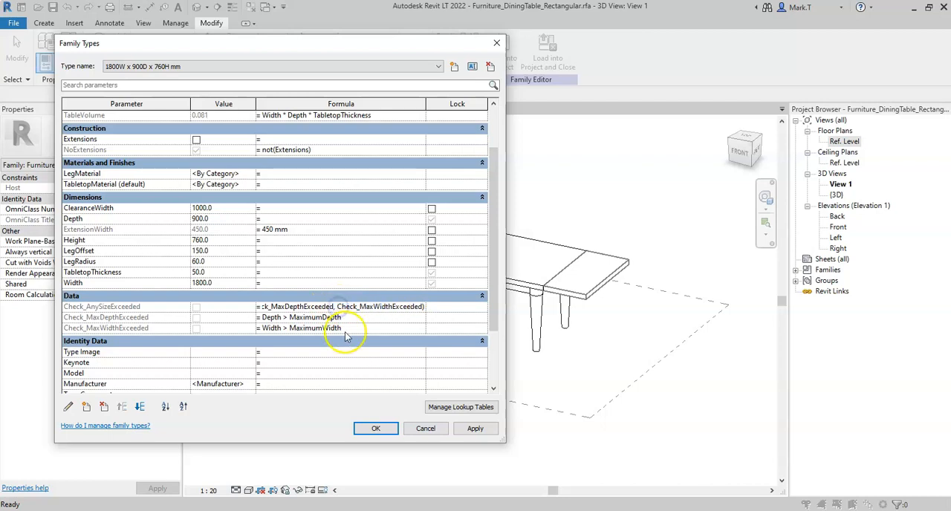
mouse_move(358, 321)
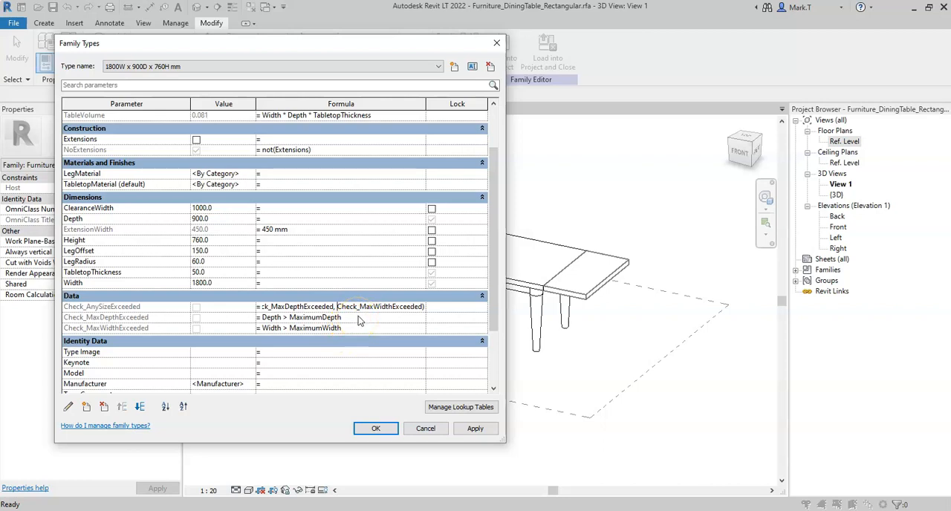
double_click(300, 318)
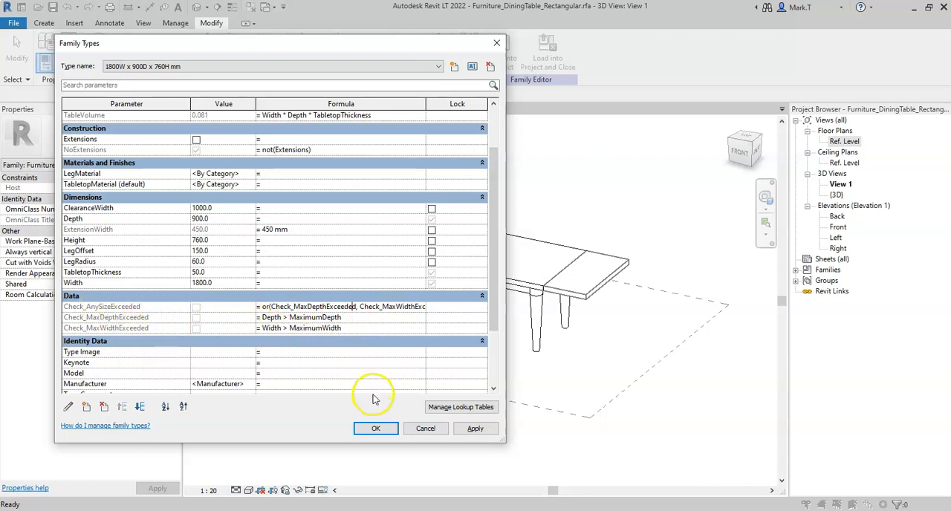
mouse_move(152, 330)
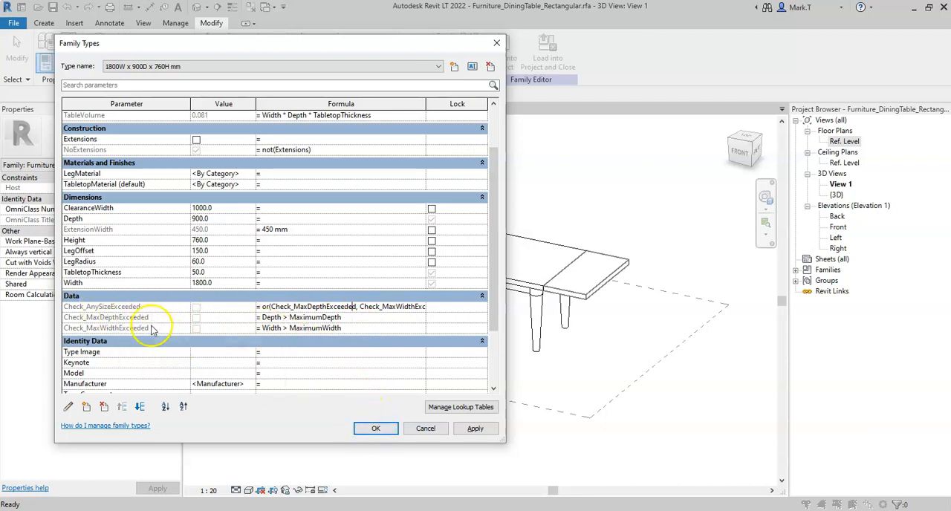
mouse_move(98, 306)
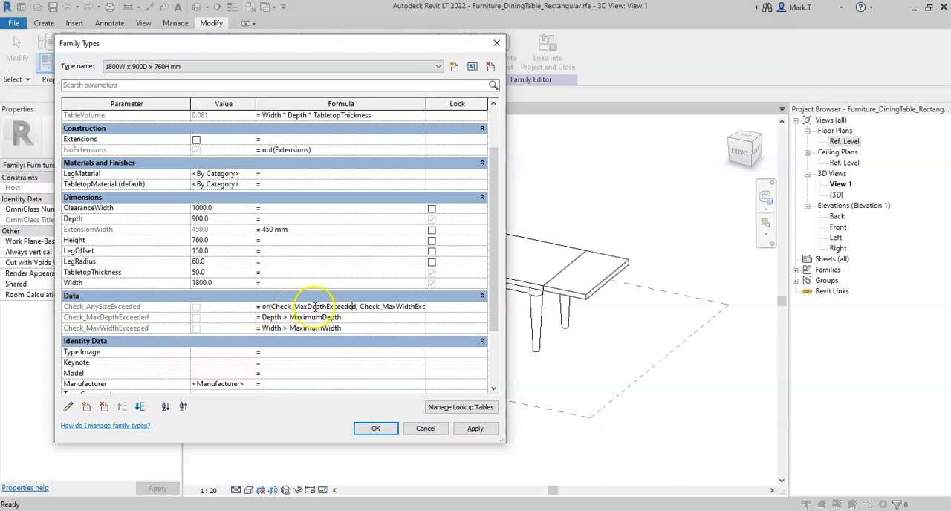
mouse_move(356, 306)
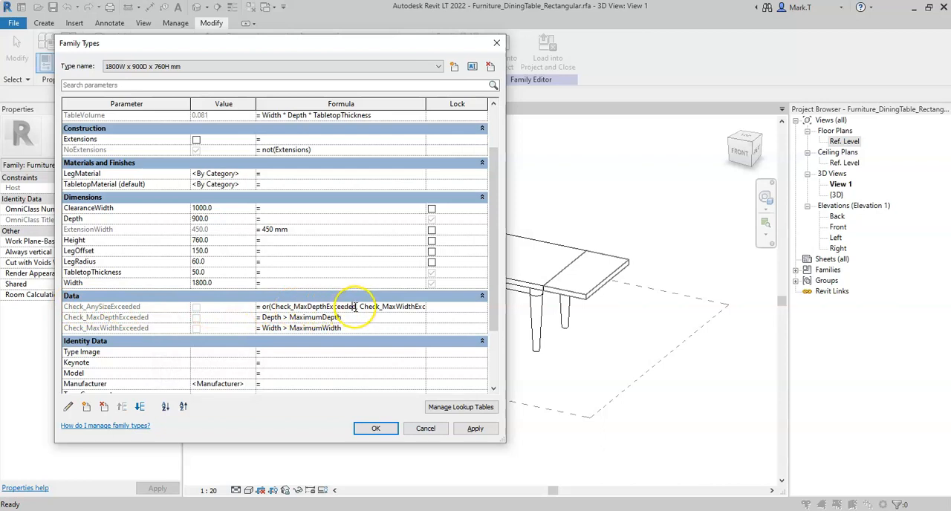
mouse_move(379, 428)
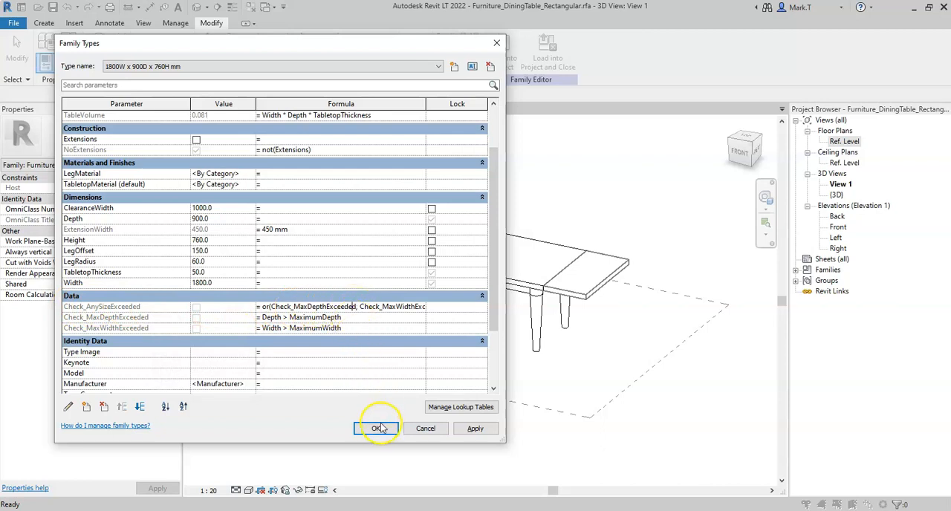
Accept the Family Types changes and show the Ref. Level floor plan
click(376, 428)
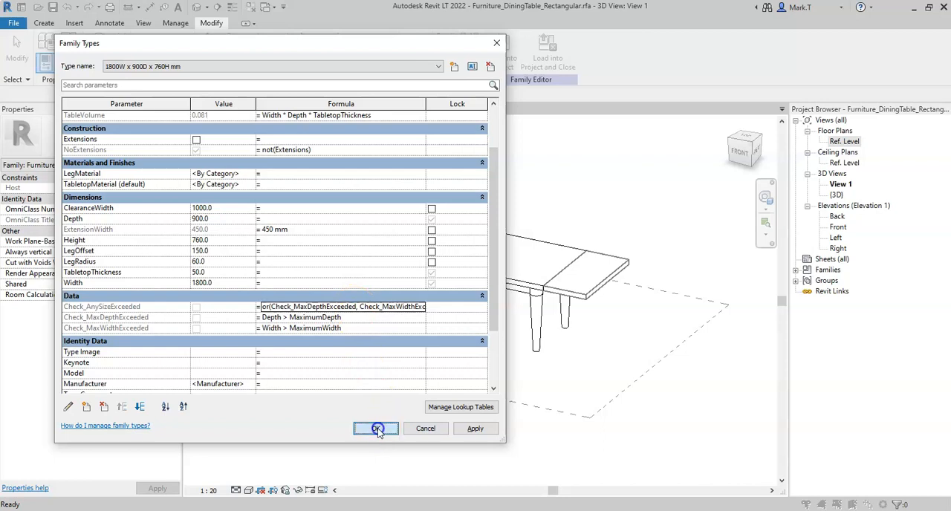
click(376, 428)
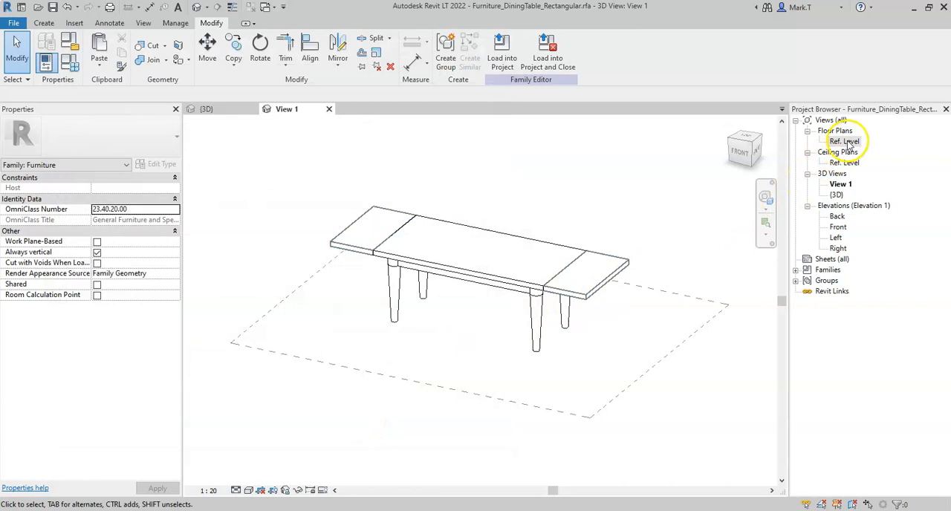
double_click(844, 141)
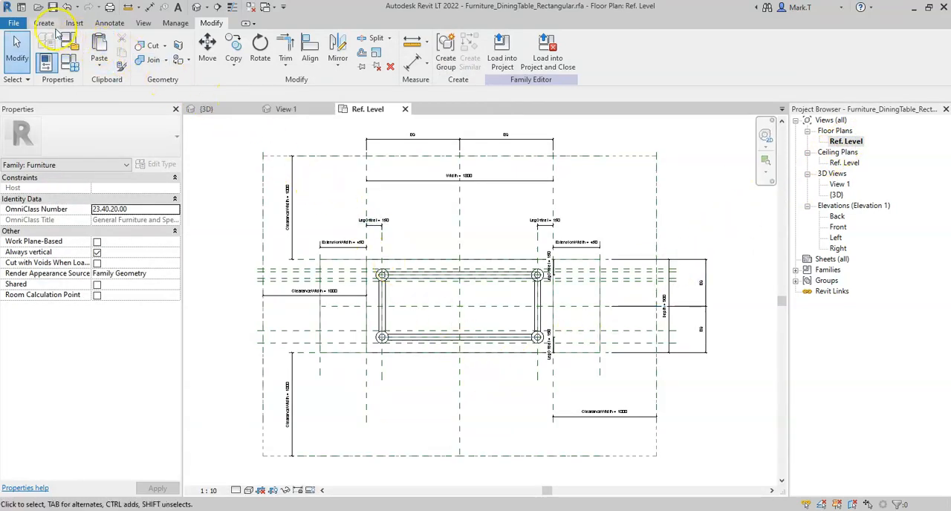
Add a model text reading Warning from the Create tools and place it
click(45, 23)
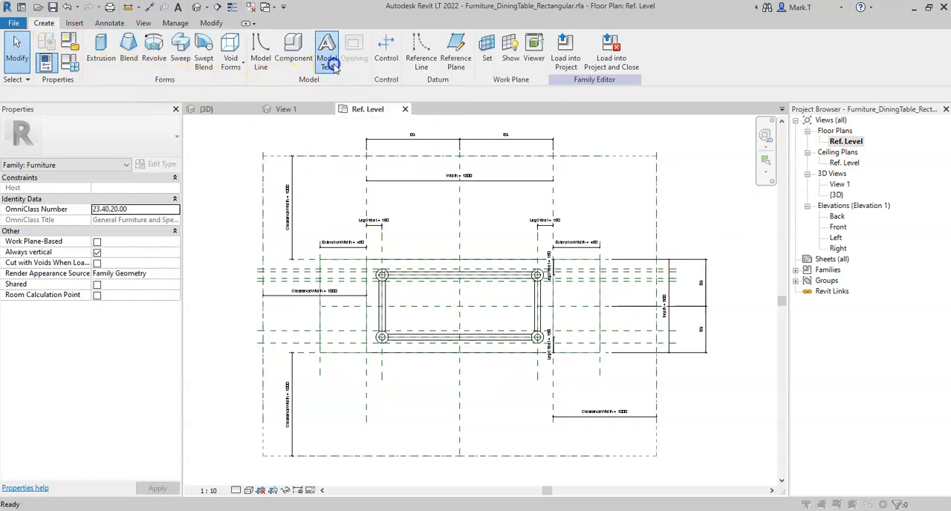
click(327, 48)
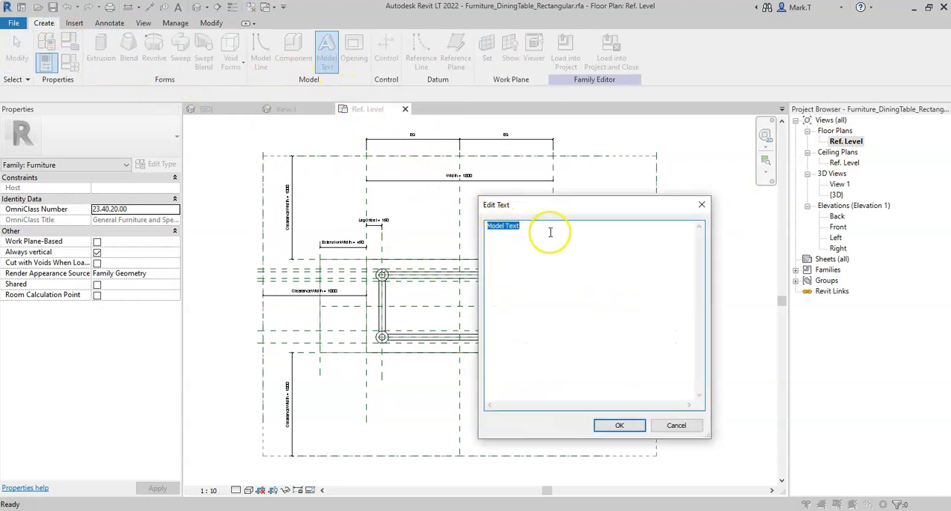
text(Warn)
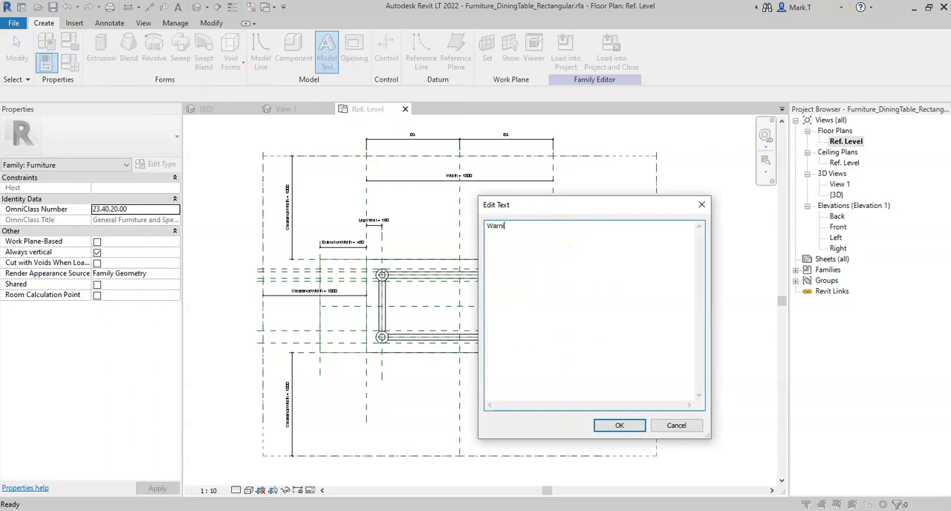
text(ing)
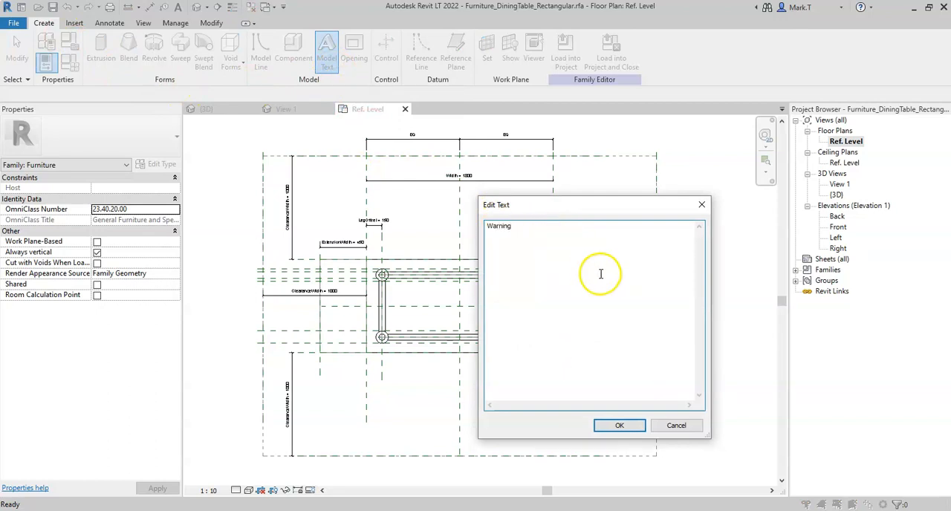
click(618, 425)
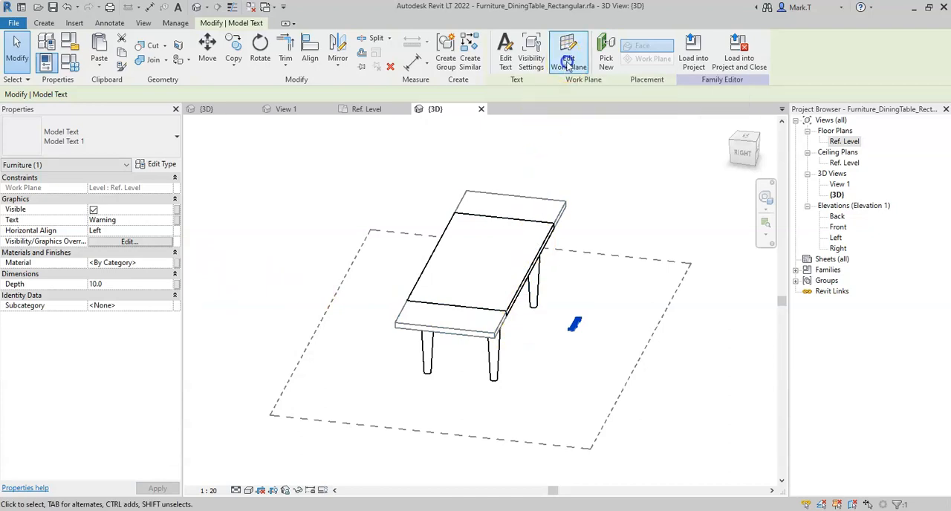
Rehost the Warning text's work plane onto Reference Plane : Tabletop
click(567, 48)
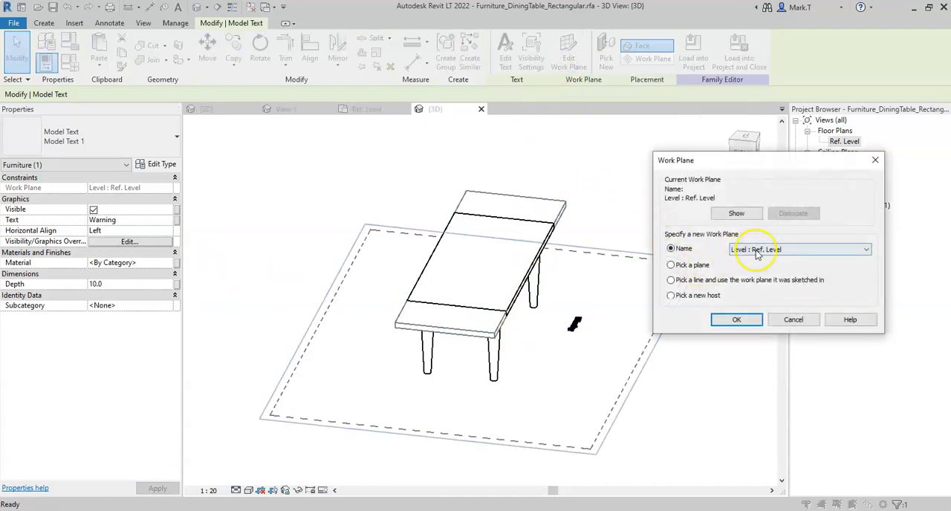
click(800, 249)
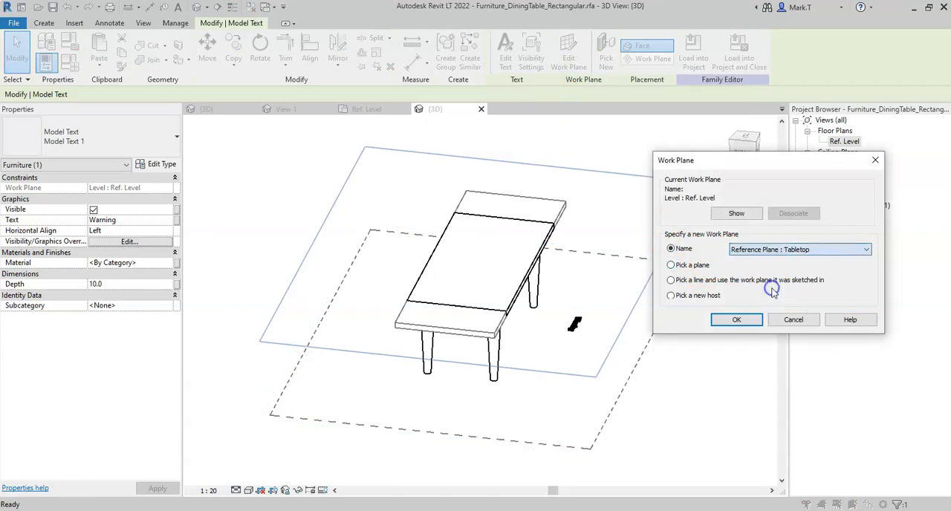
click(736, 320)
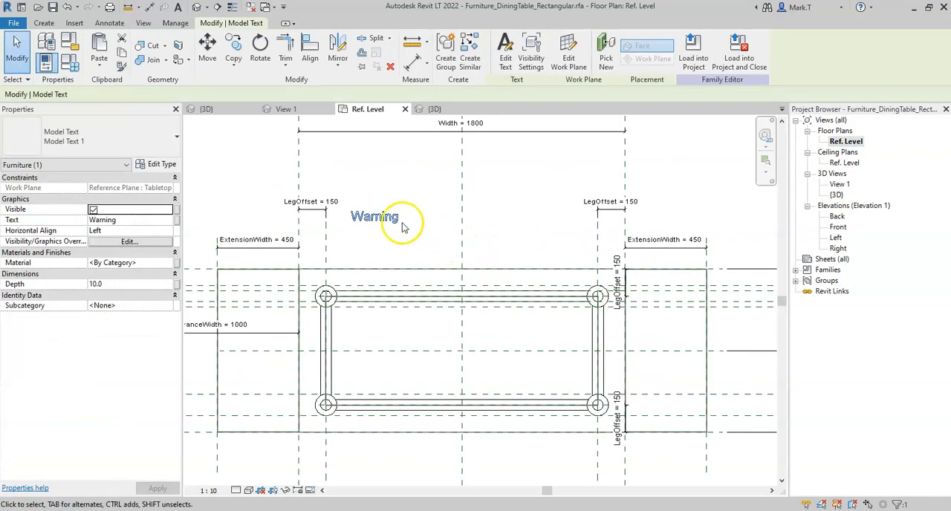
mouse_move(233, 52)
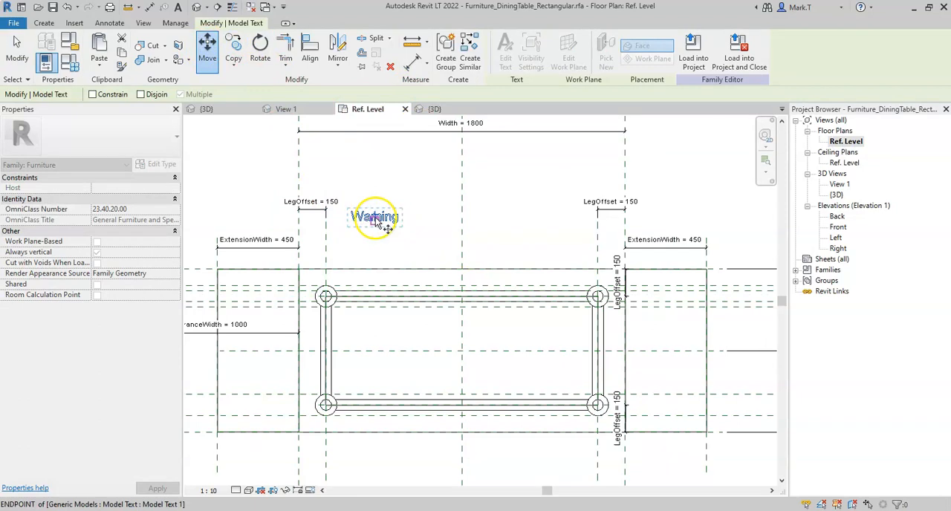
Move the Warning text to the tabletop centre, enlarge its type size and centre-align it
drag(375, 216, 461, 353)
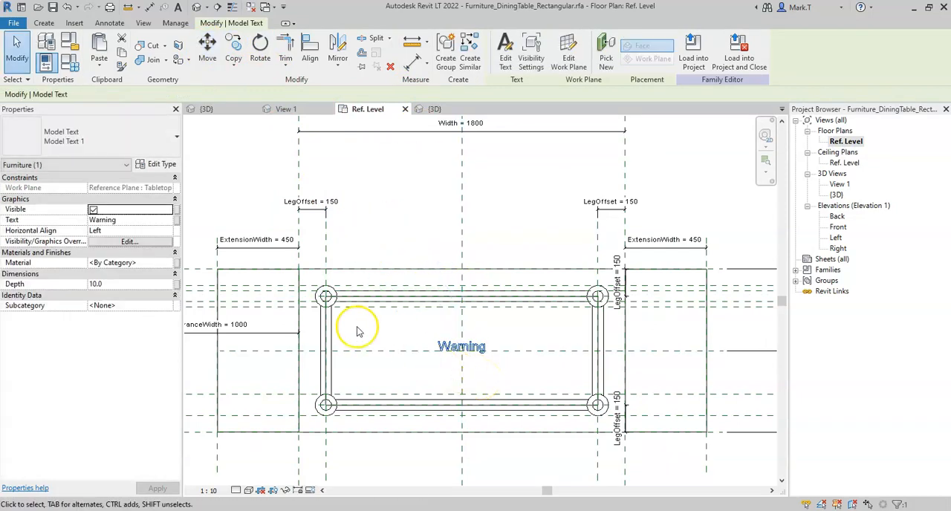
click(160, 163)
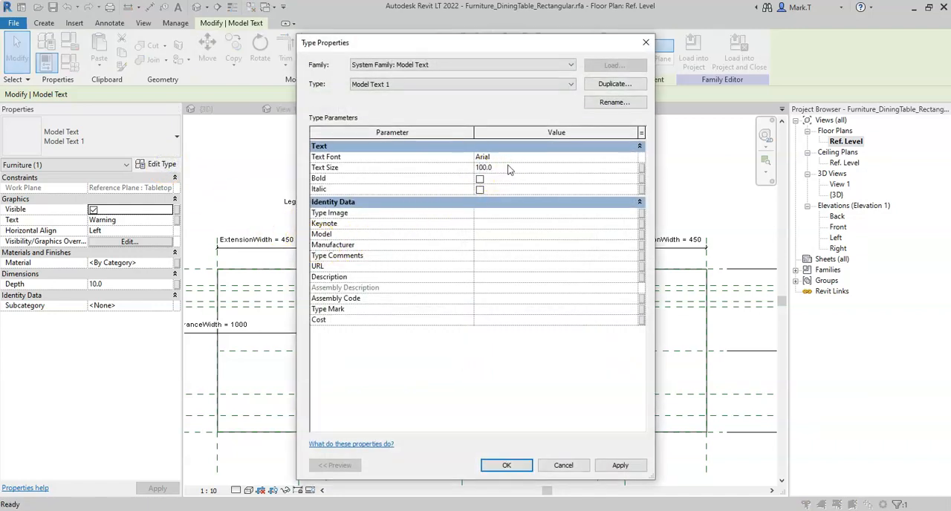
click(505, 465)
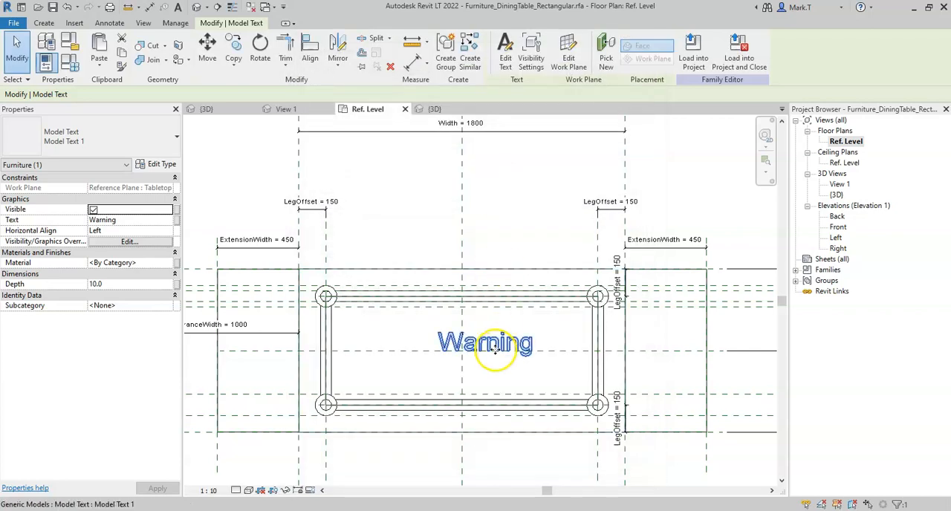
click(167, 231)
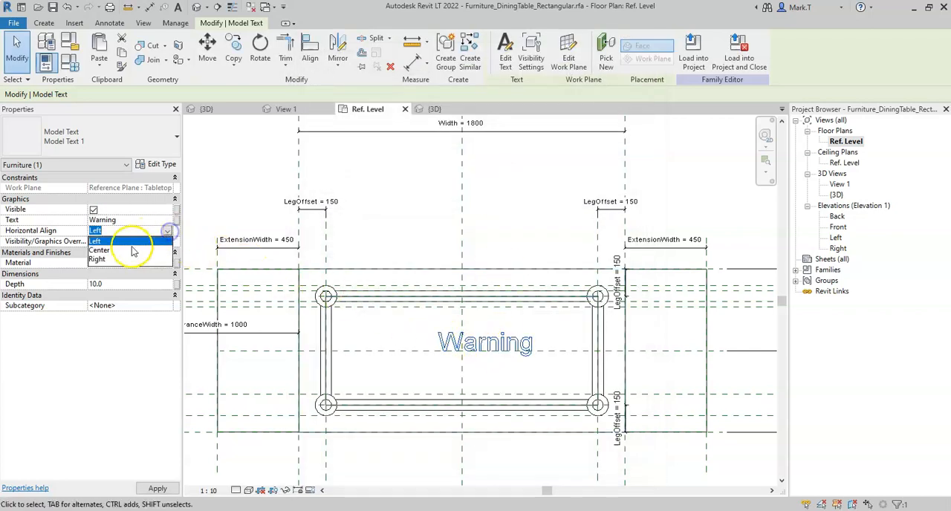
click(98, 250)
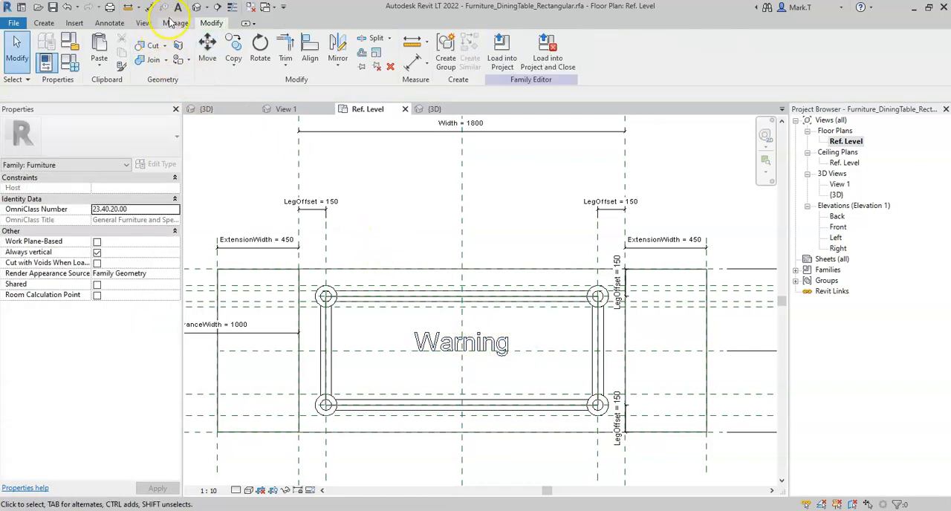
In the 3D view, link the Warning text's Visible setting to Check_AnySizeExceeded
click(434, 109)
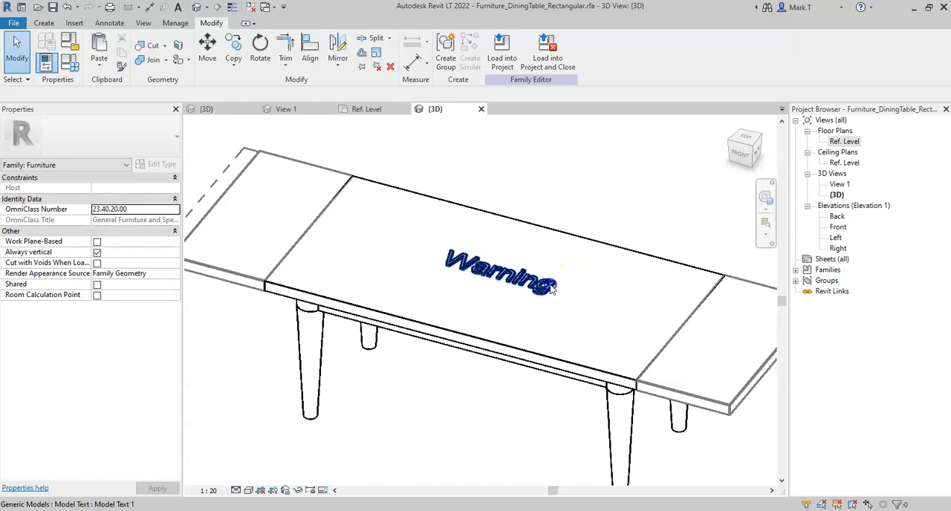
click(503, 275)
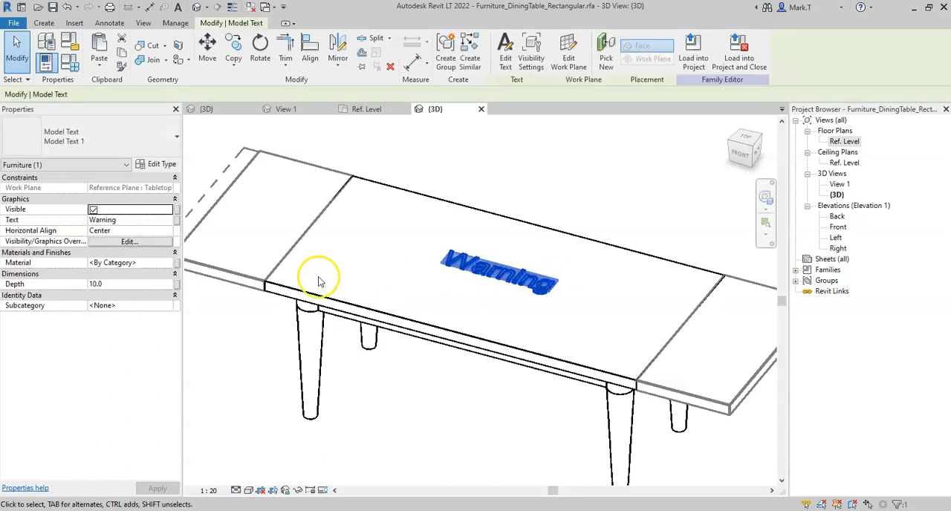
mouse_move(179, 289)
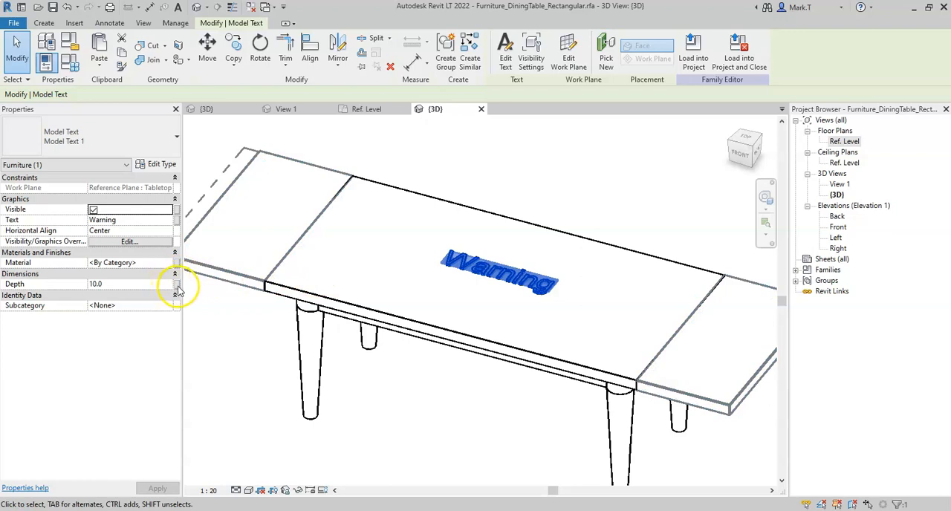
mouse_move(178, 214)
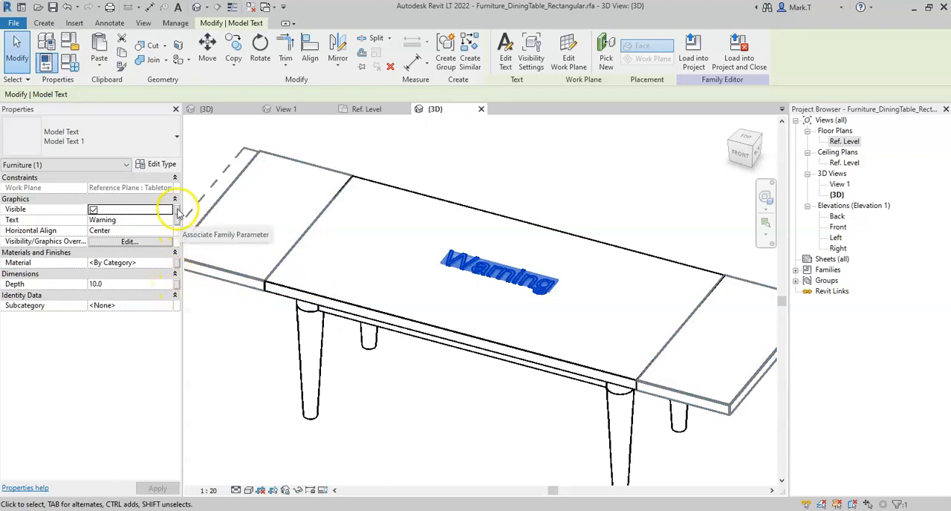
click(177, 210)
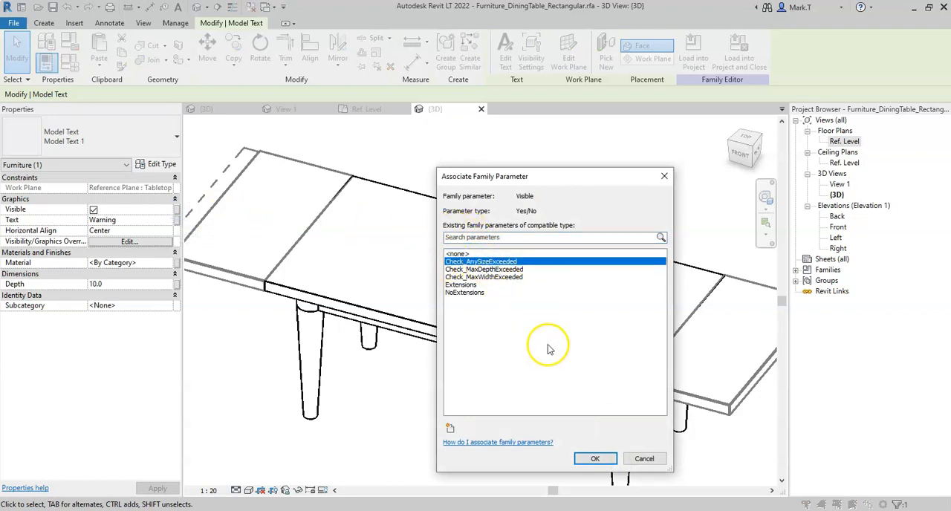
click(594, 457)
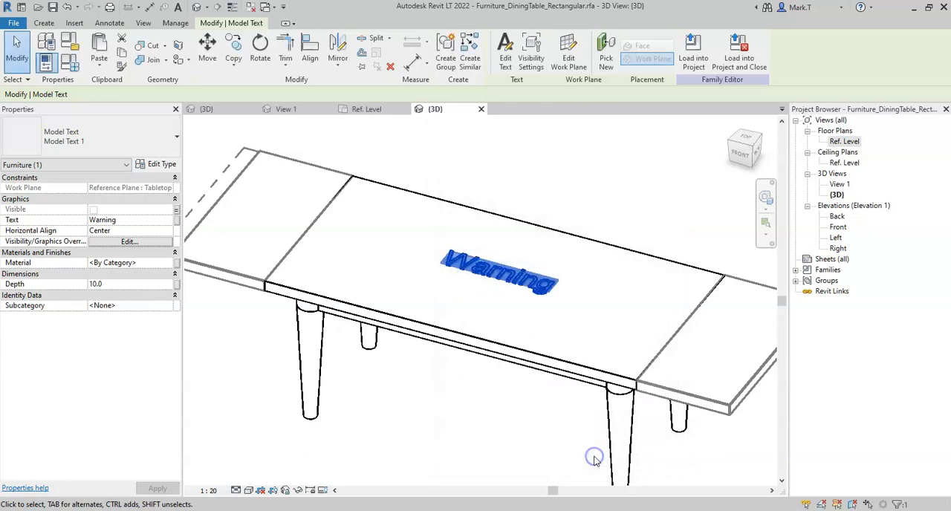
click(482, 326)
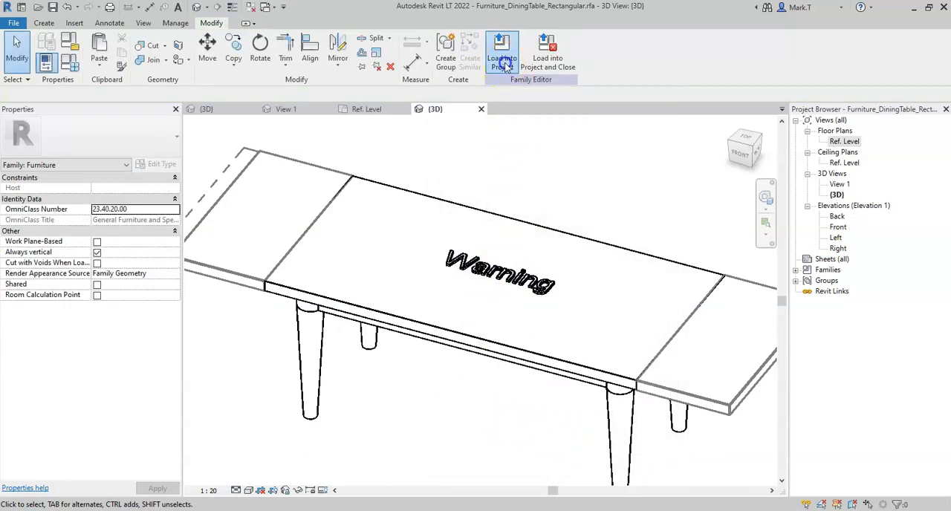
Load the updated table family into the project, overwriting the existing version
click(502, 52)
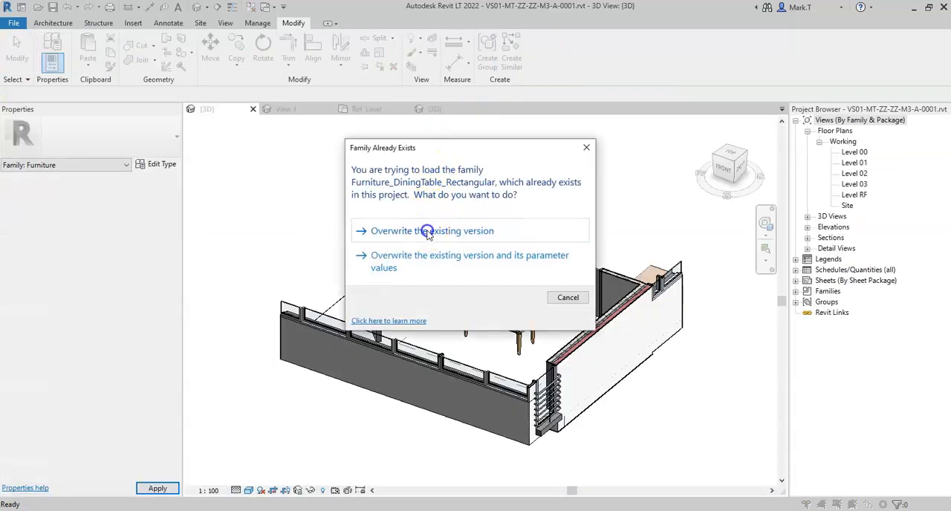
click(431, 230)
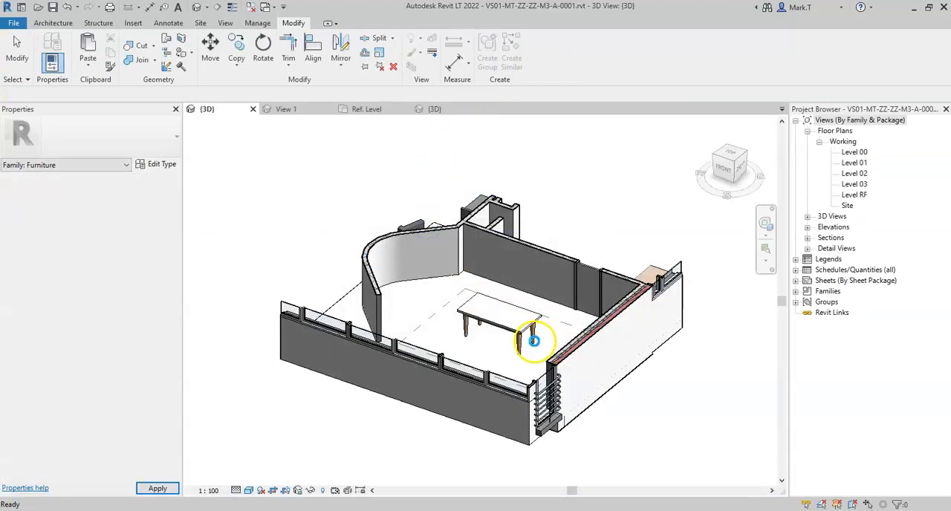
Select the placed dining table and bring up its Type Properties
click(538, 350)
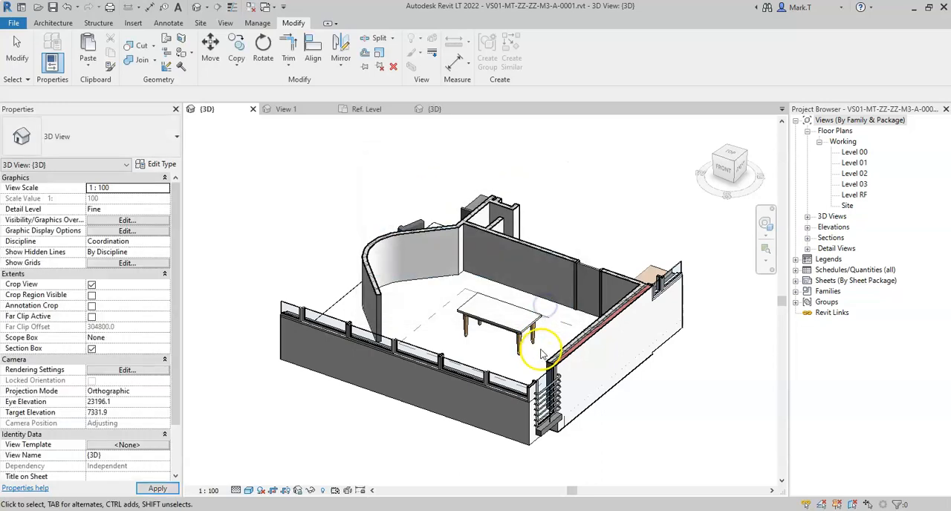
click(490, 320)
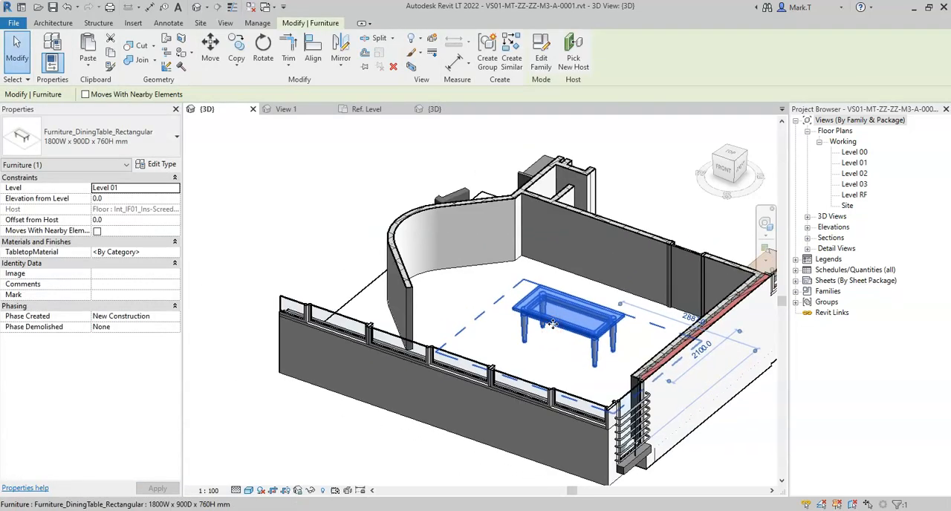
mouse_move(161, 163)
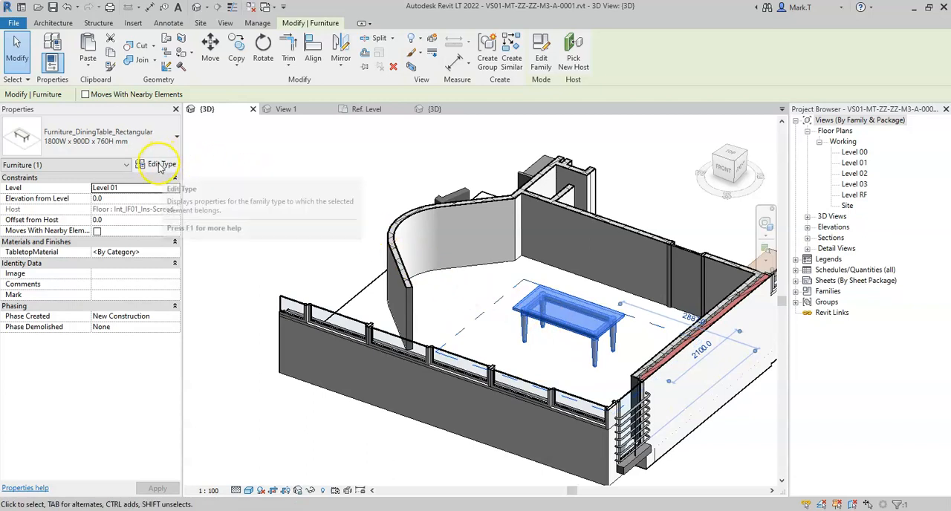
click(160, 163)
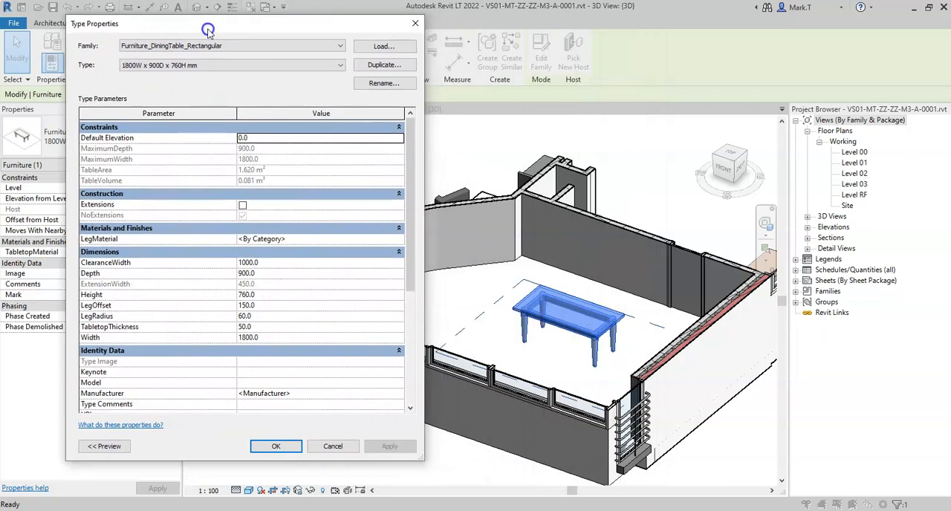
Set the table type's Width to 1900 and apply it so Check_AnySizeExceeded turns on
scroll(down, 3)
text(1900)
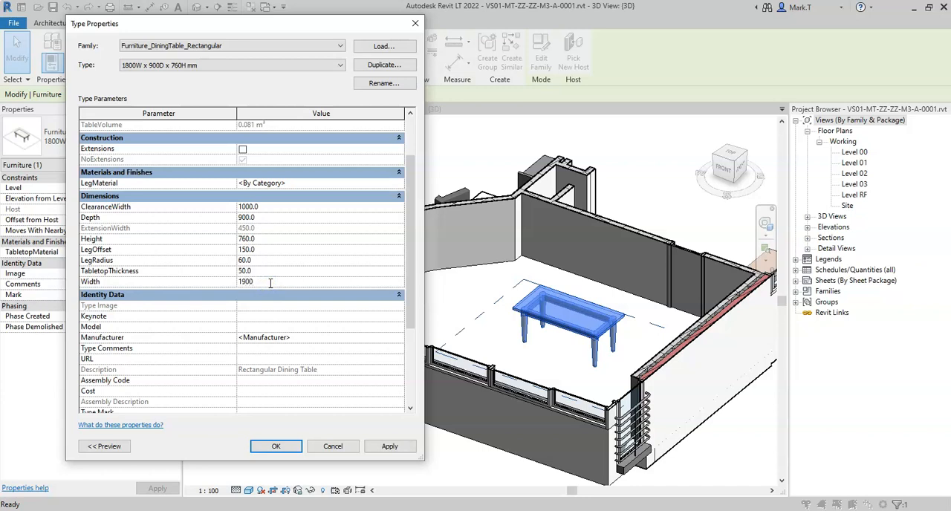
click(389, 446)
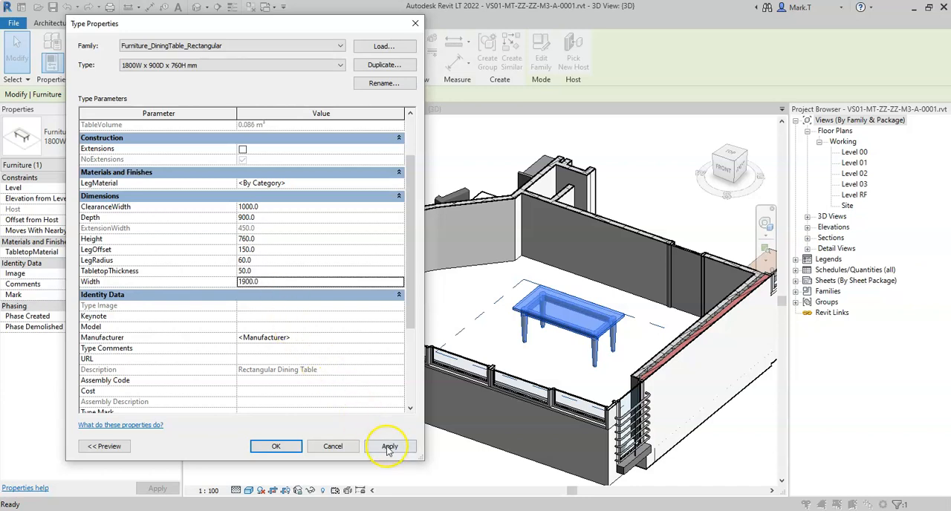
click(390, 446)
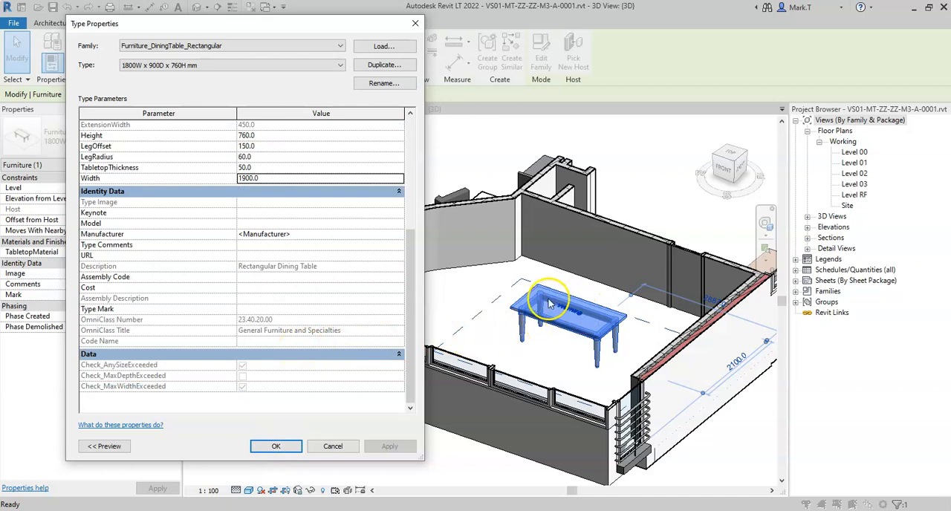
mouse_move(549, 302)
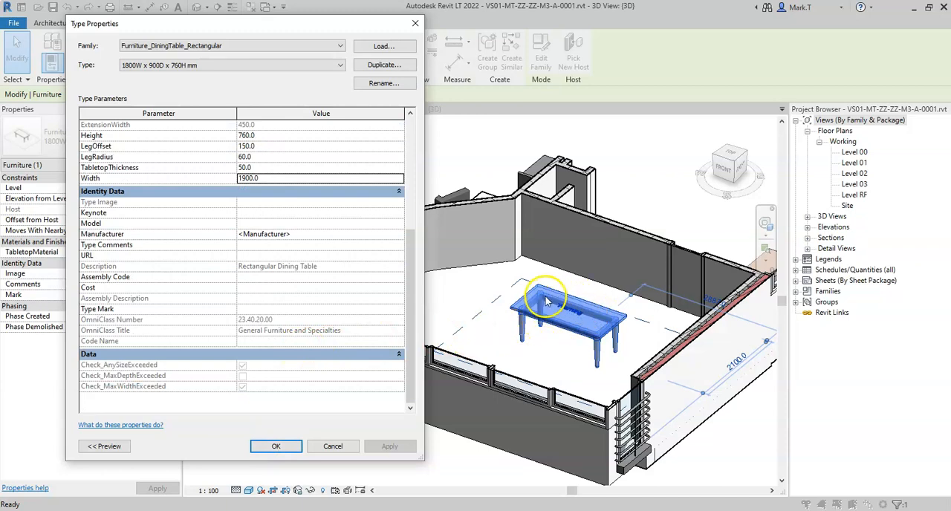
mouse_move(107, 366)
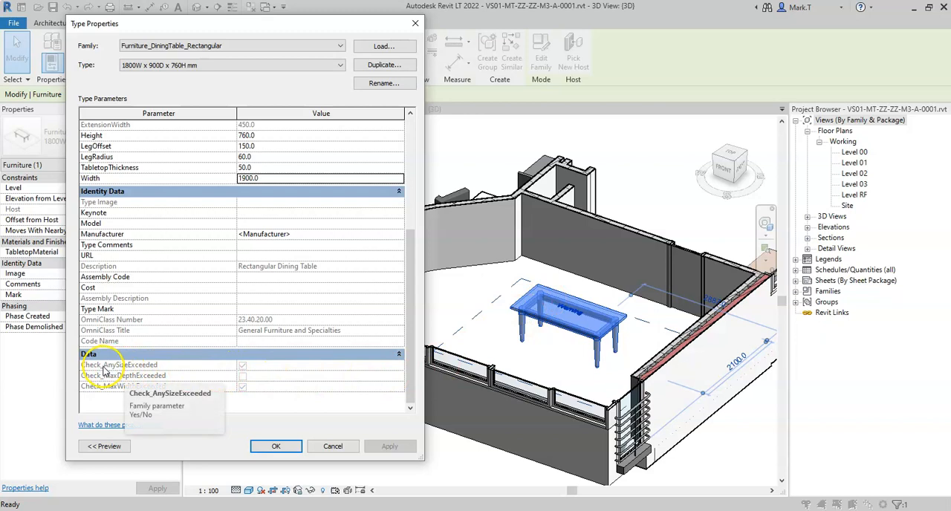
mouse_move(202, 367)
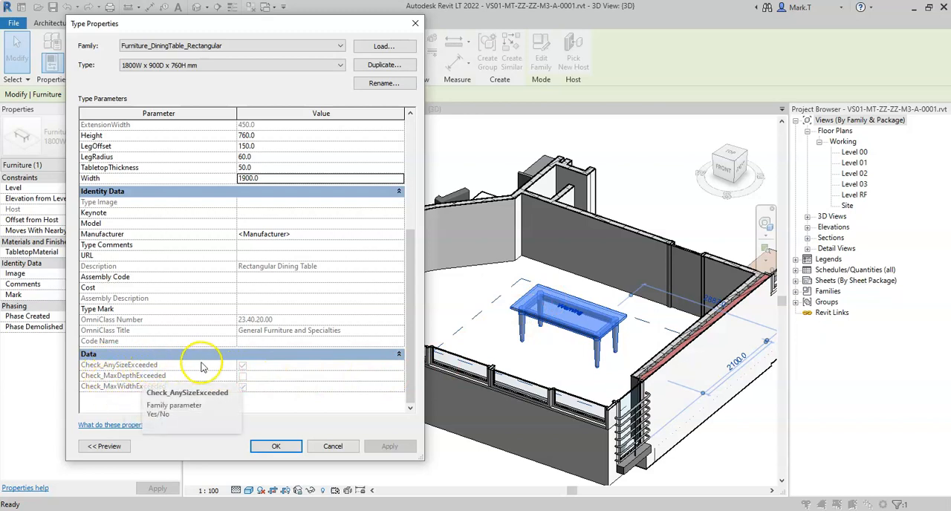
mouse_move(205, 368)
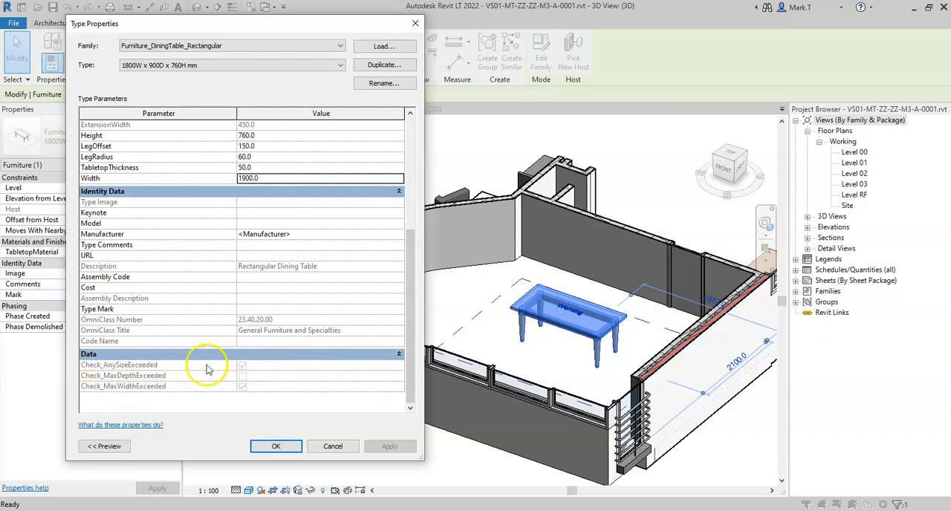
mouse_move(116, 394)
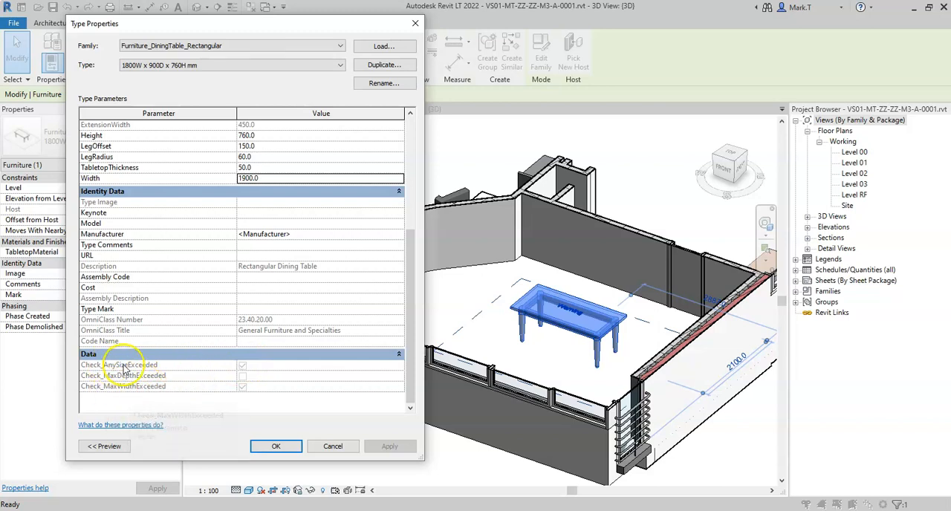
mouse_move(119, 366)
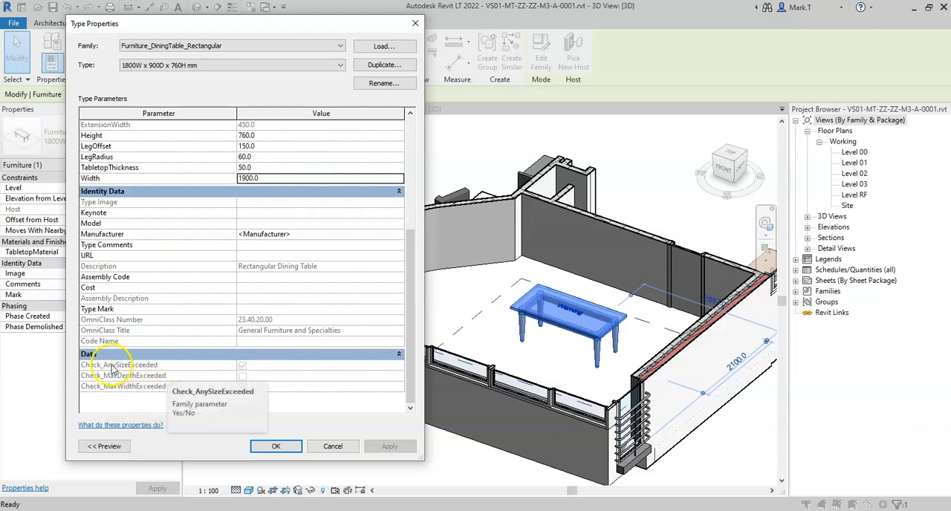
mouse_move(223, 368)
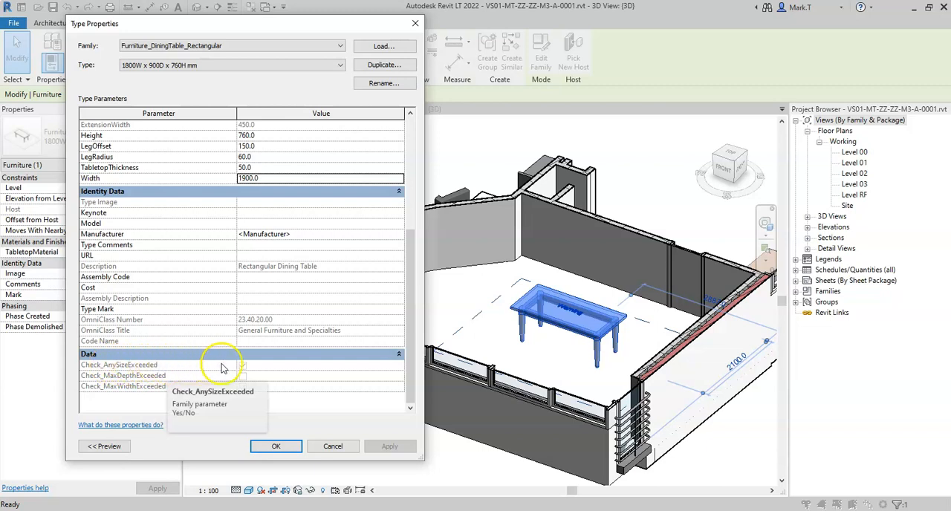
mouse_move(483, 330)
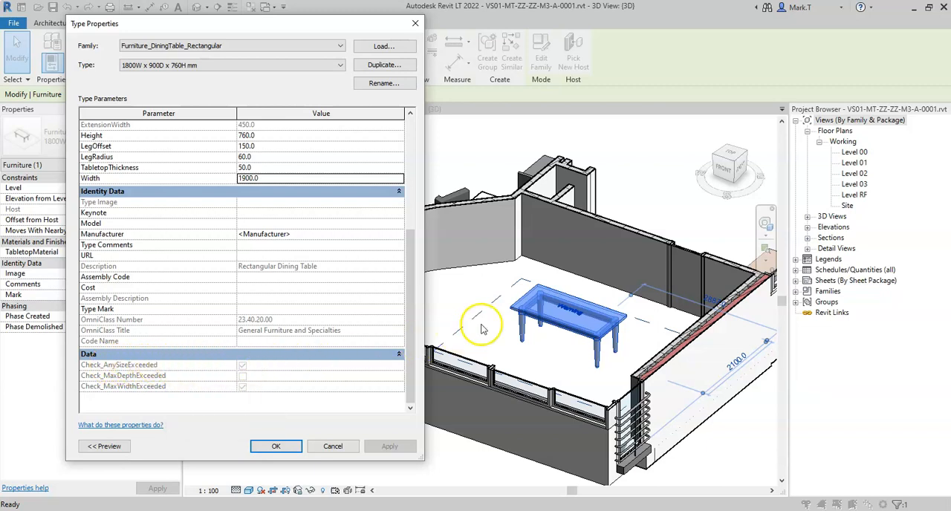
click(276, 446)
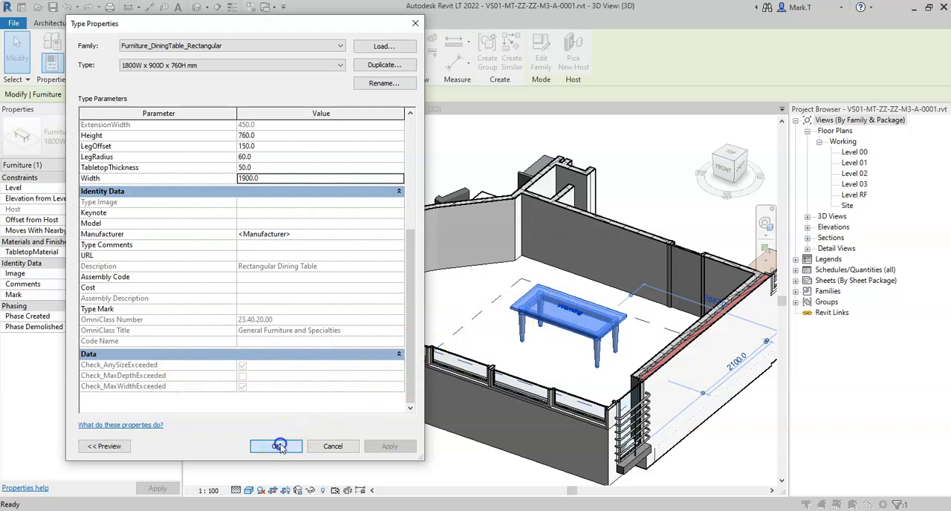
Accept the 1900 width, inspect the Warning text on the tabletop, and return to the family's 3D view
click(276, 446)
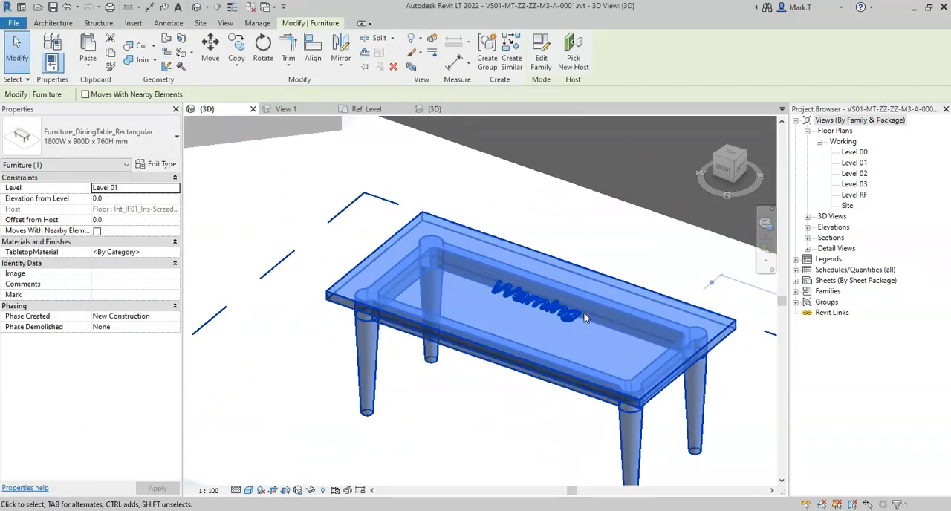
drag(583, 315, 544, 354)
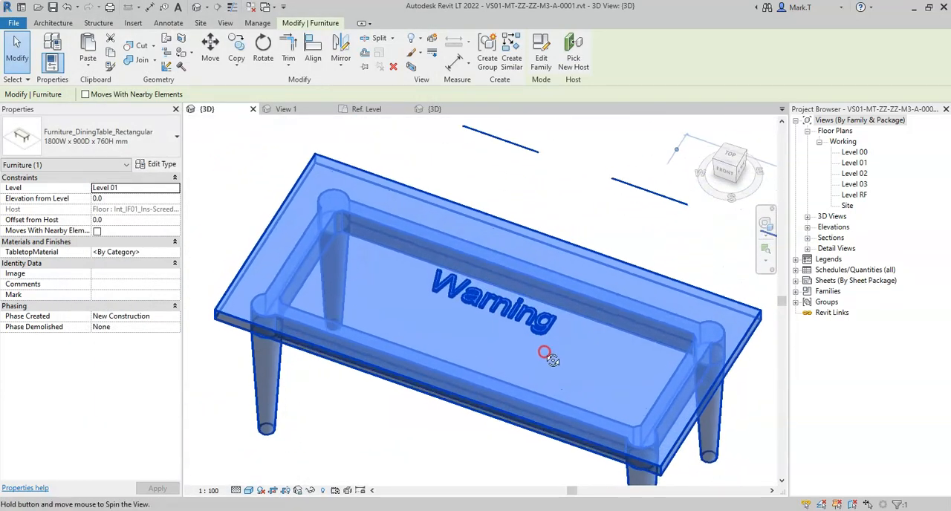
click(431, 457)
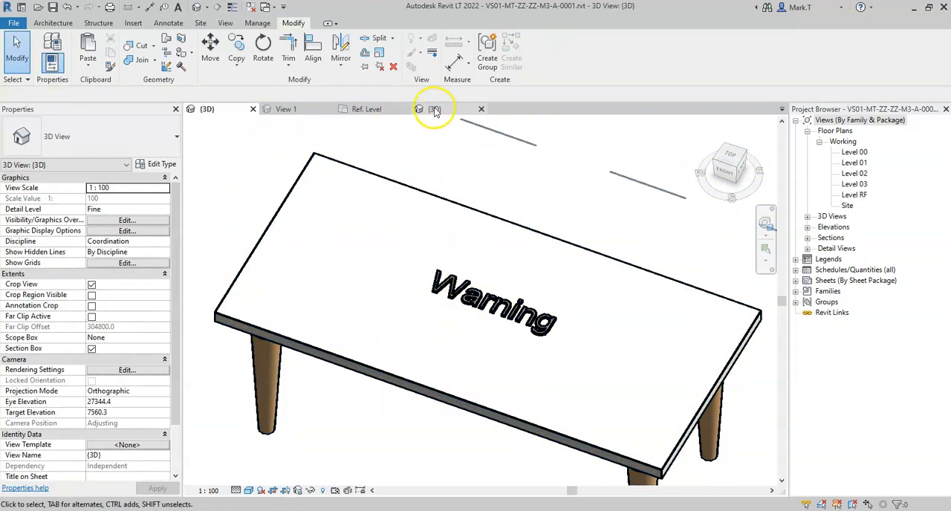
click(434, 110)
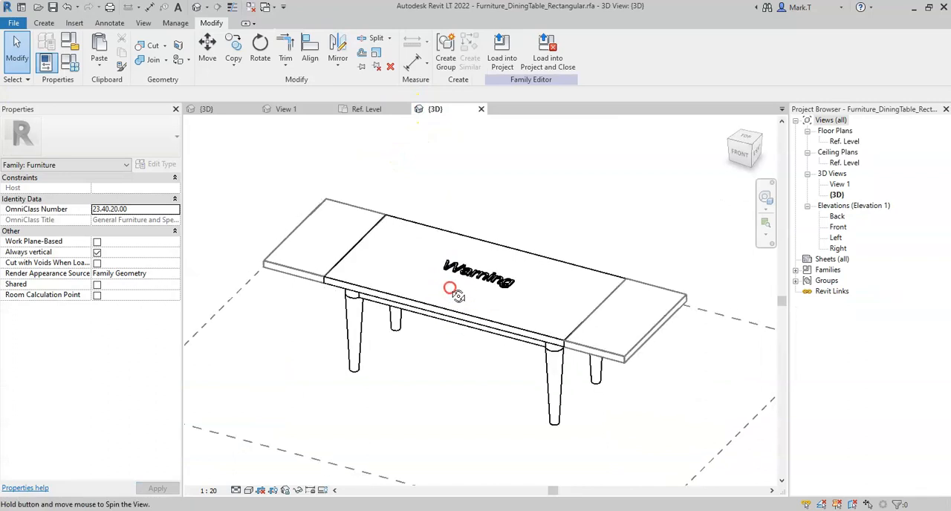